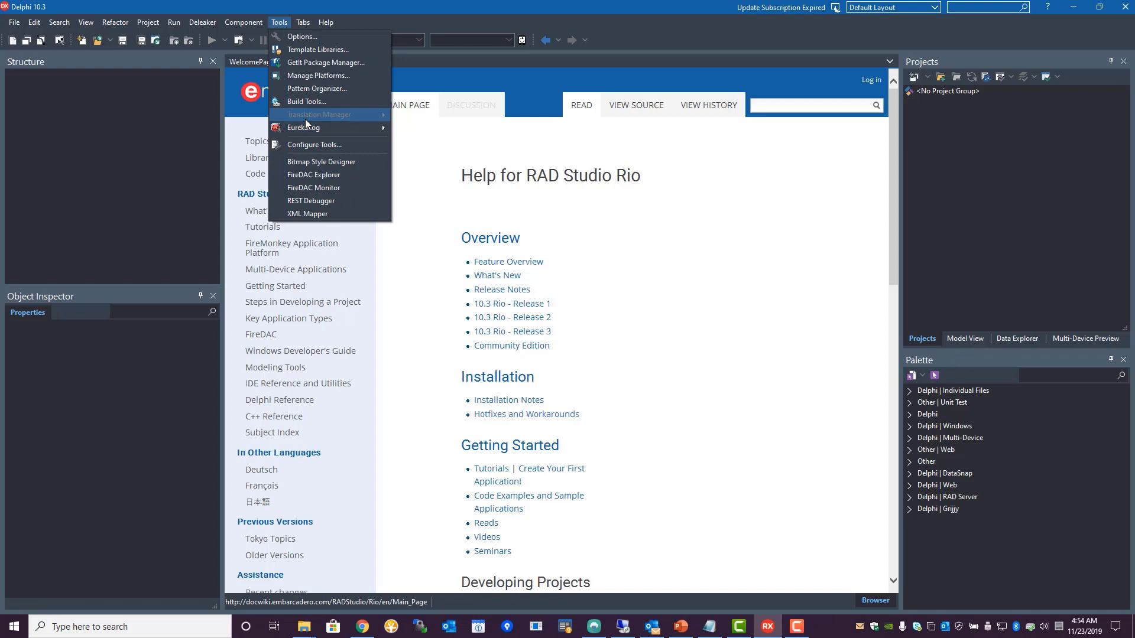
mouse_move(311, 65)
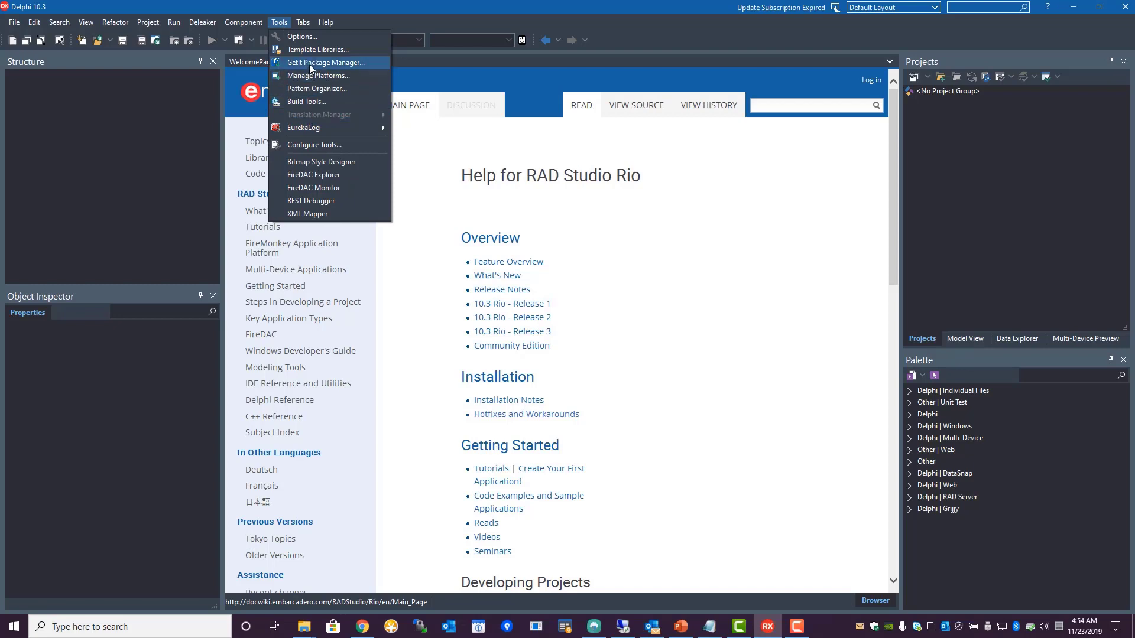
Step: Open the GetIt Package Manager from the Tools menu
click(327, 62)
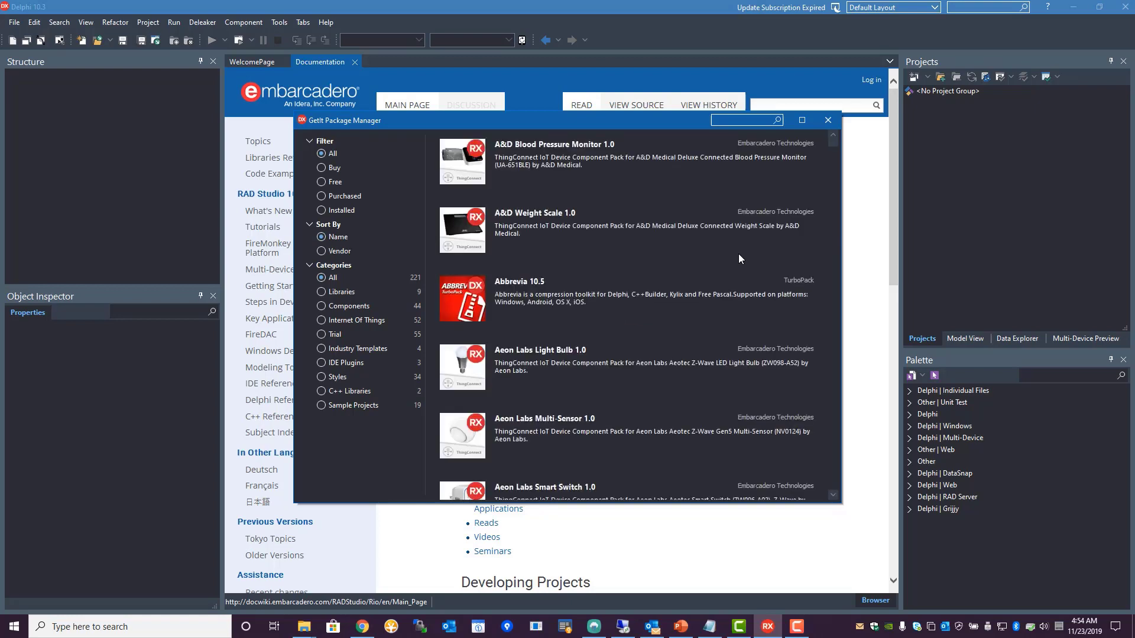
Step: Search GetIt for 'grijjy' and install GrijjyCloudLogger, agreeing to all licenses
click(742, 121)
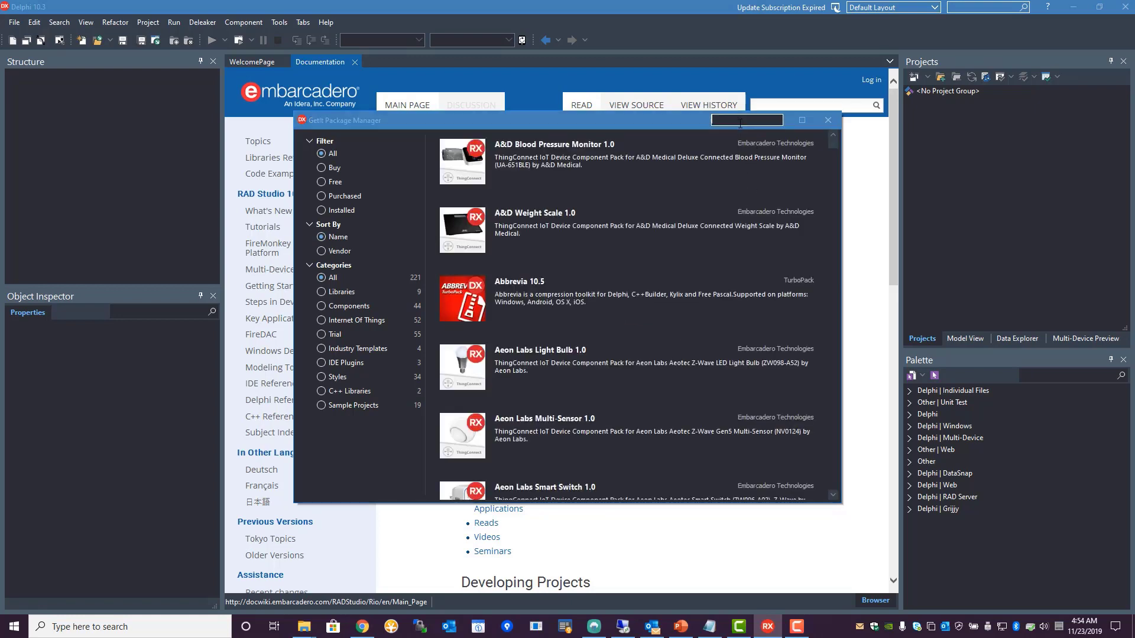
text(grijjy)
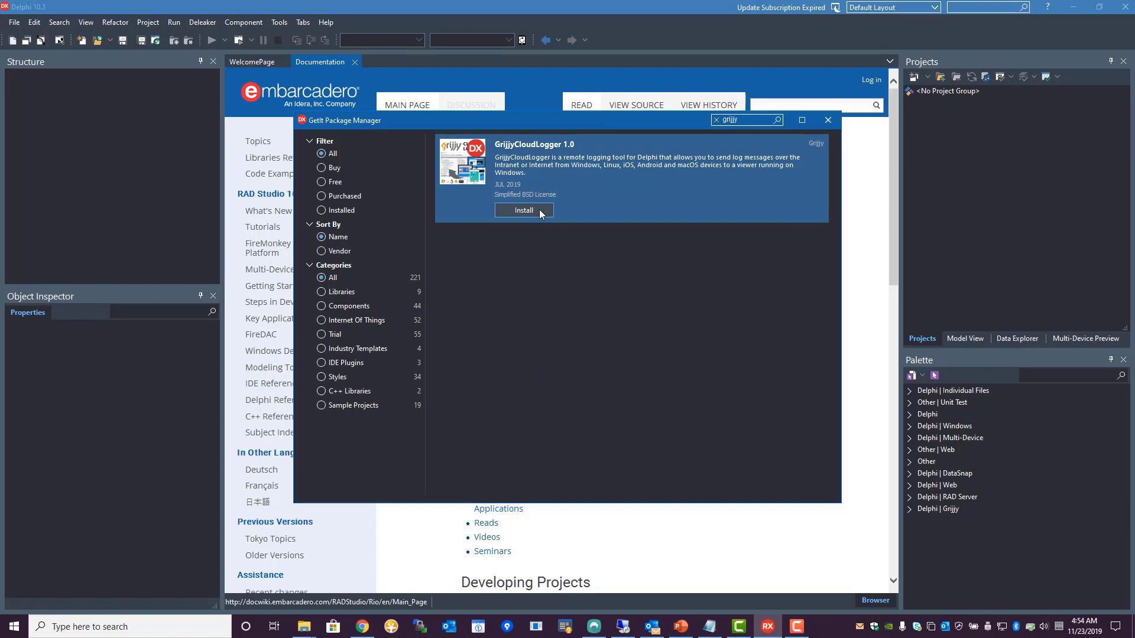
click(524, 210)
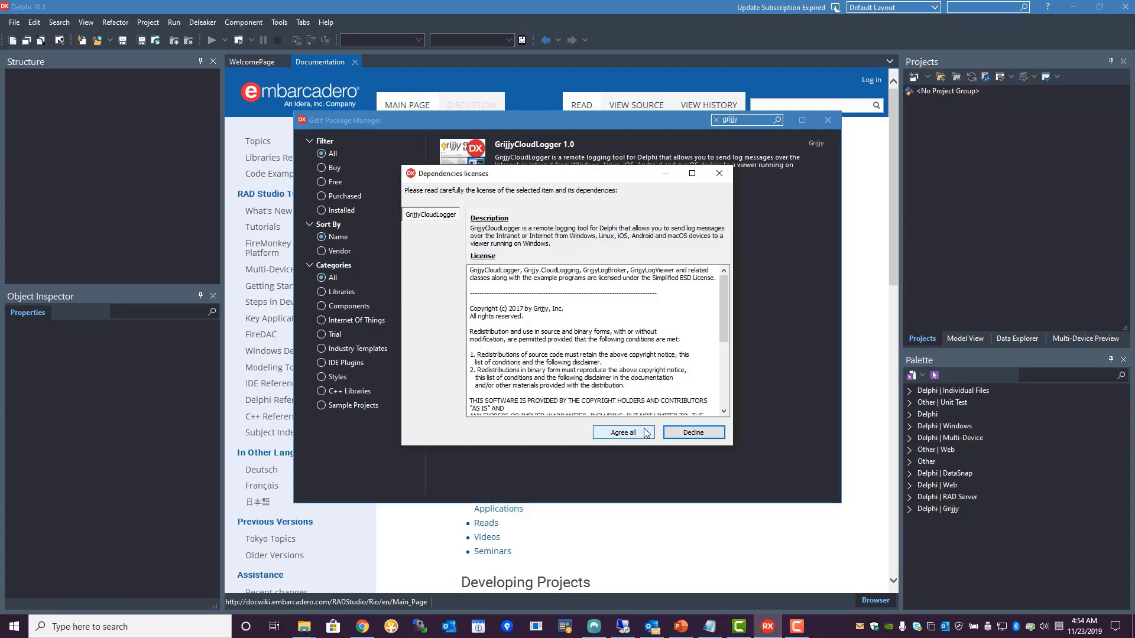
click(623, 432)
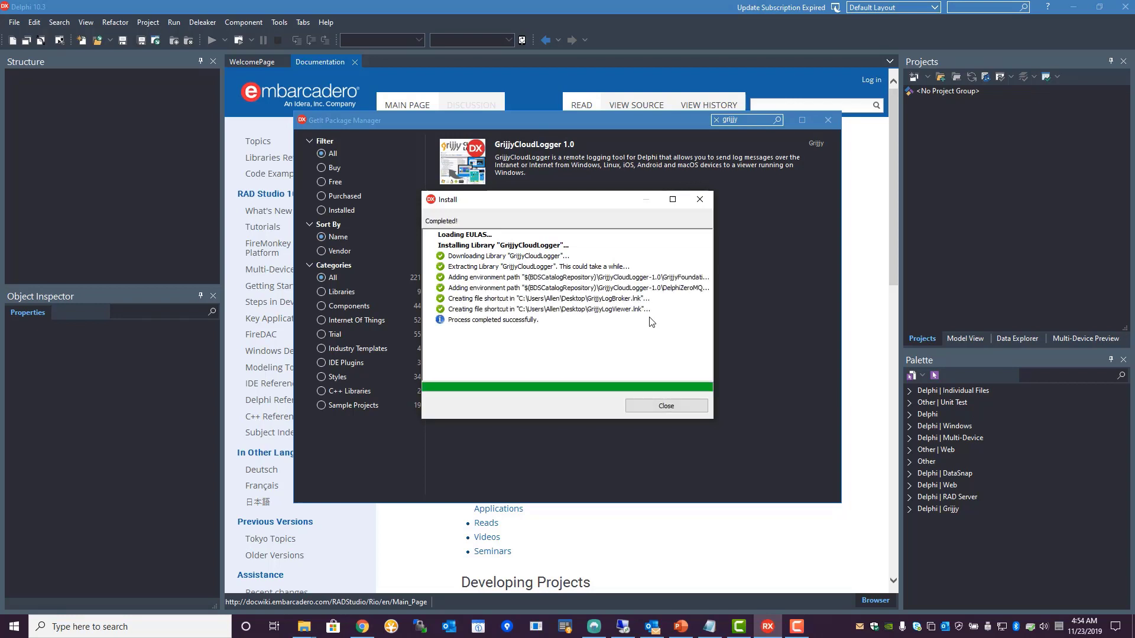
click(666, 405)
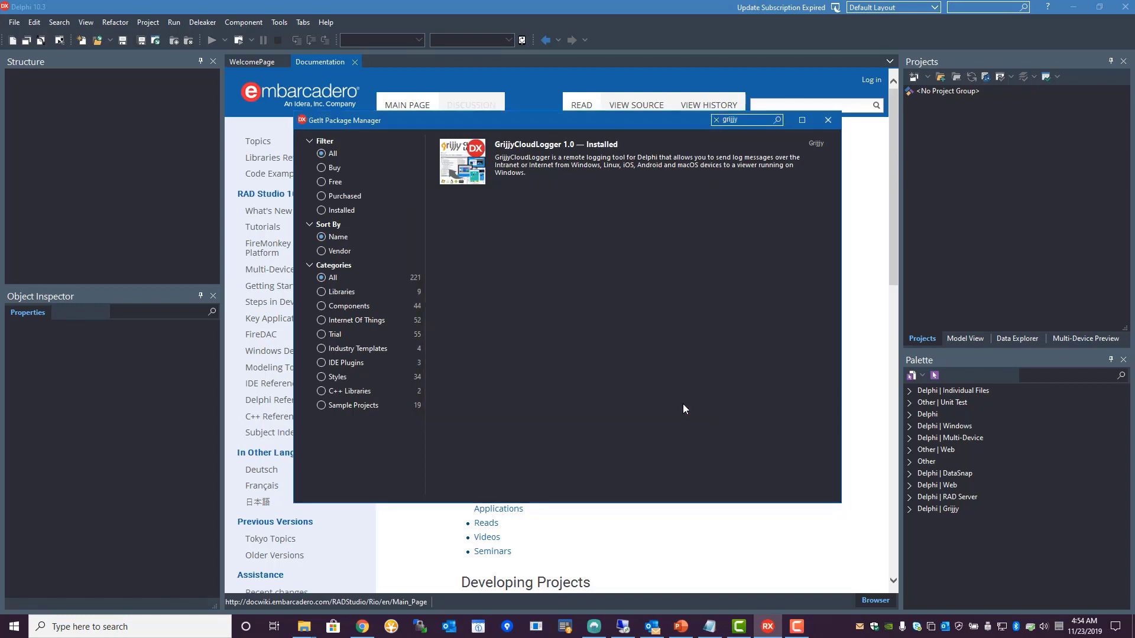
mouse_move(493, 220)
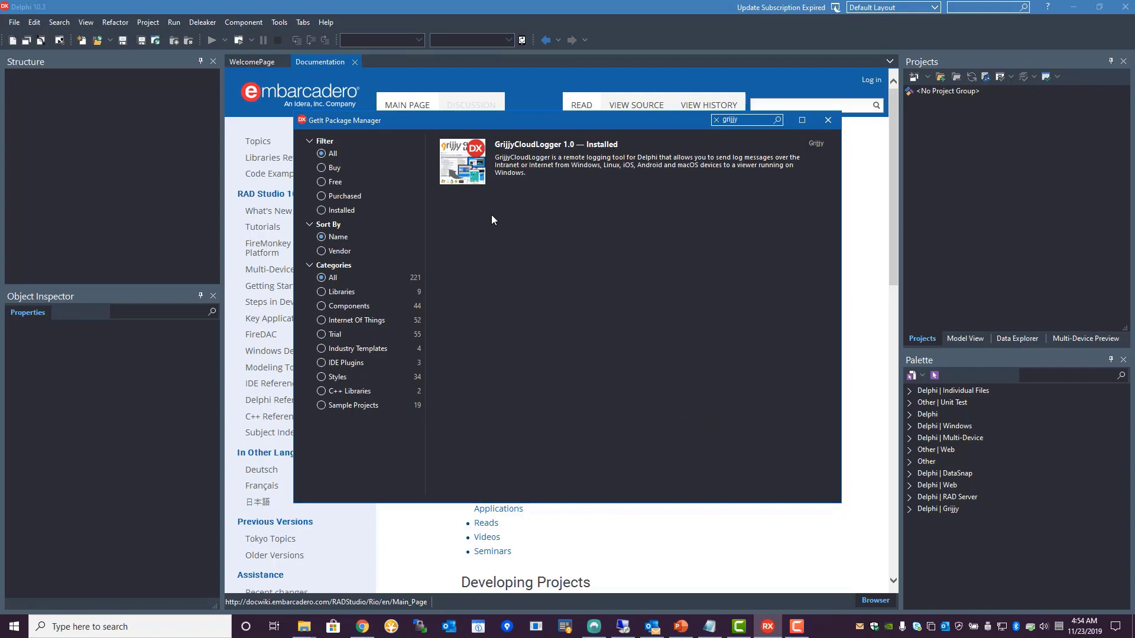
click(827, 120)
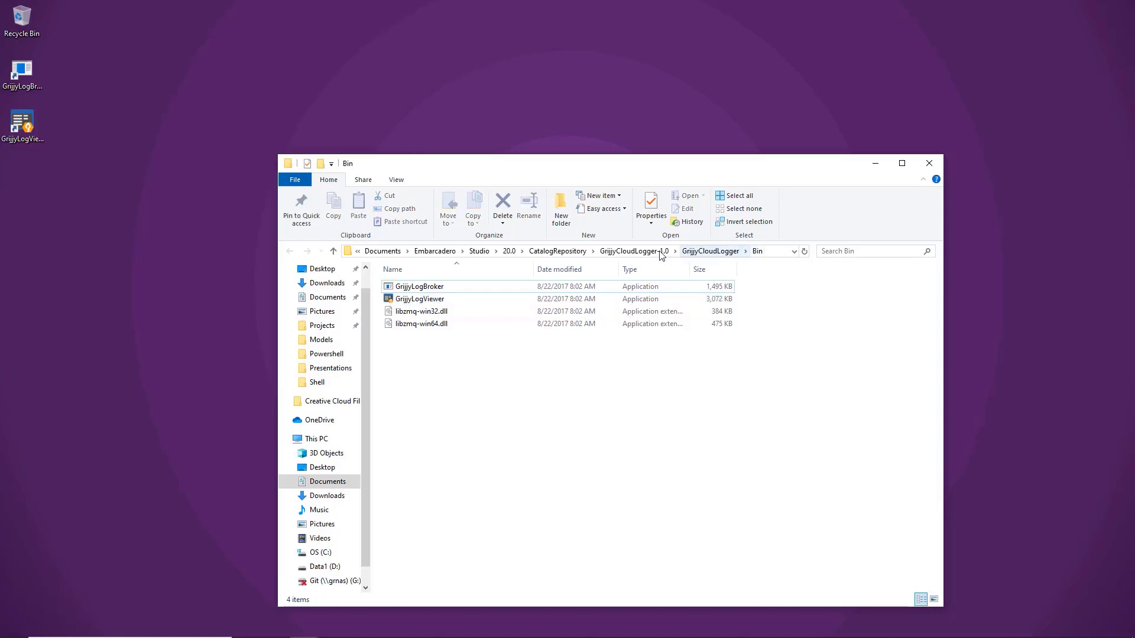
Step: Browse the GrijjyCloudLogger install folders into Bin to find the ZeroMQ DLLs
click(633, 251)
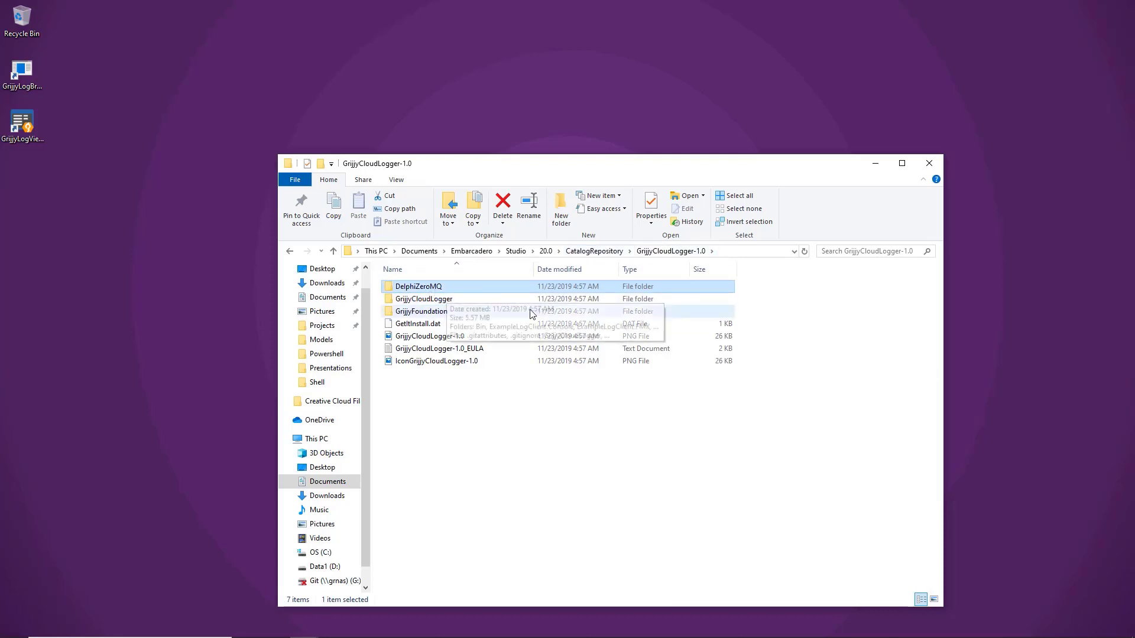
mouse_move(444, 314)
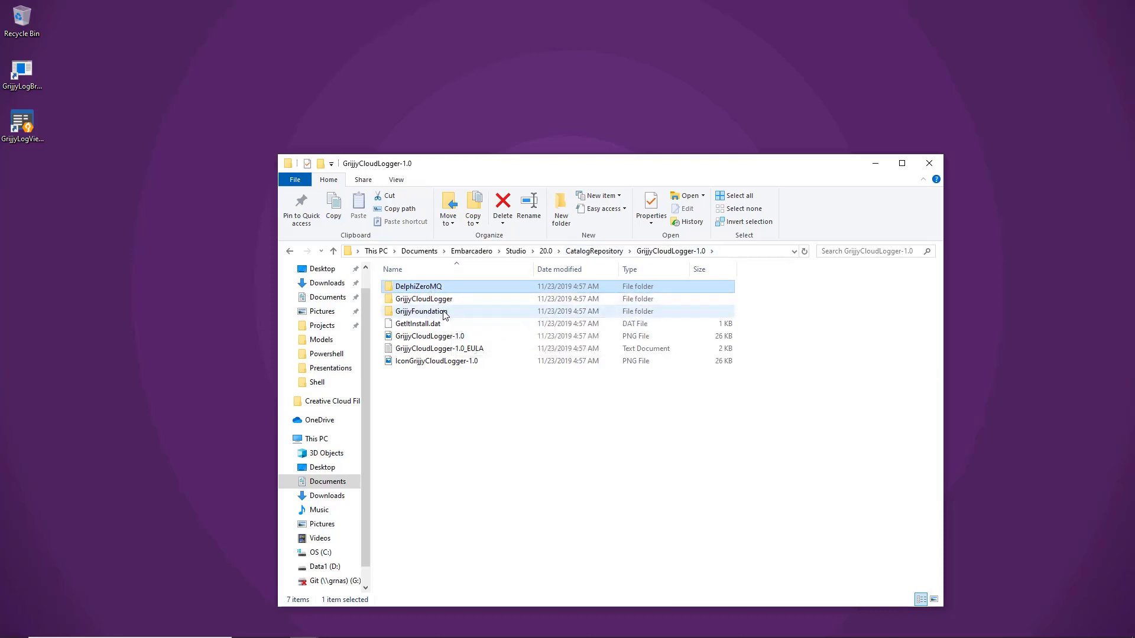
click(423, 311)
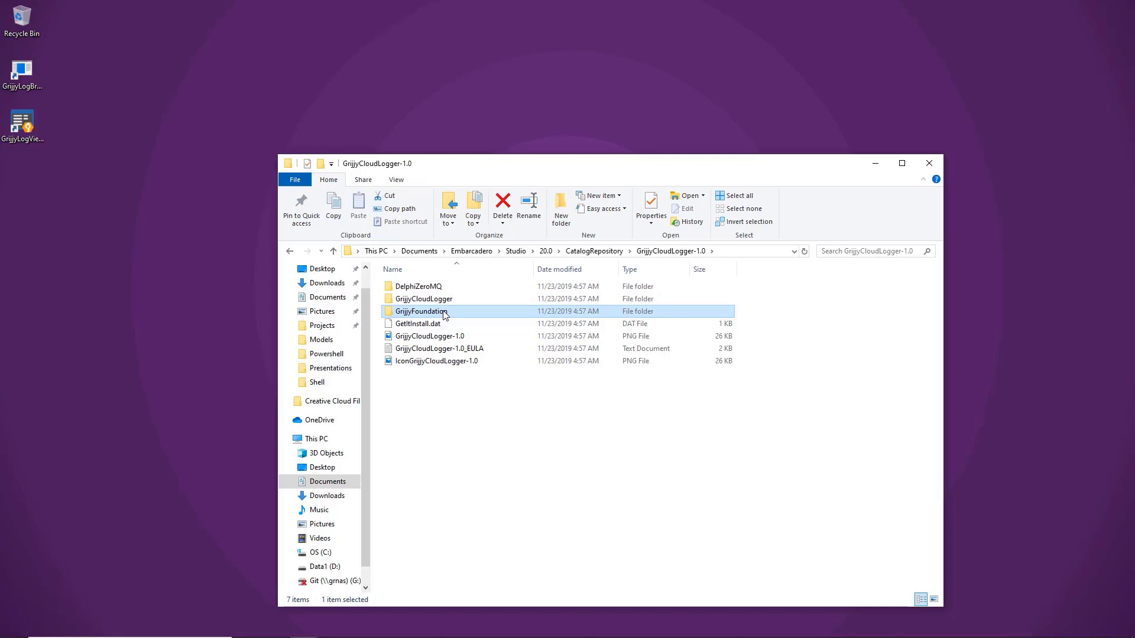
click(424, 299)
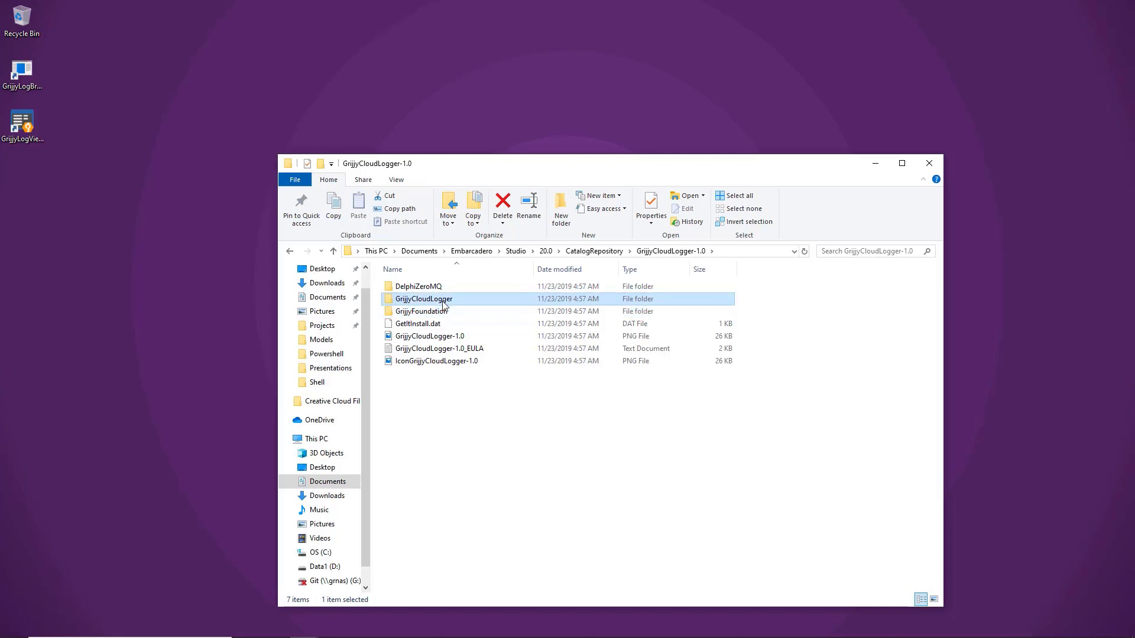
double_click(424, 299)
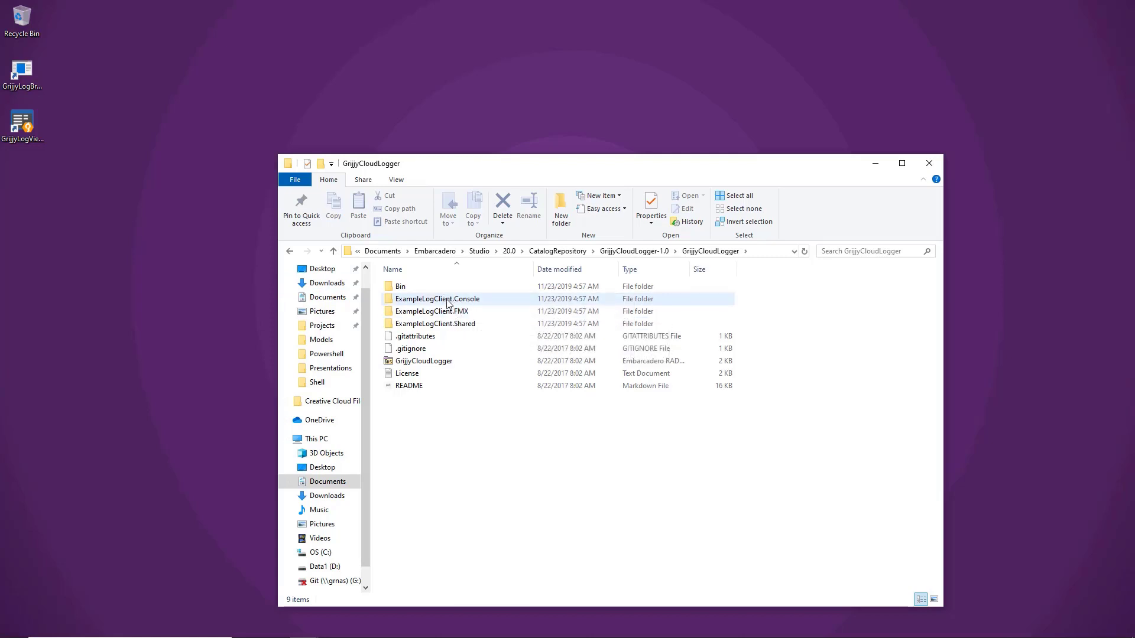
click(437, 298)
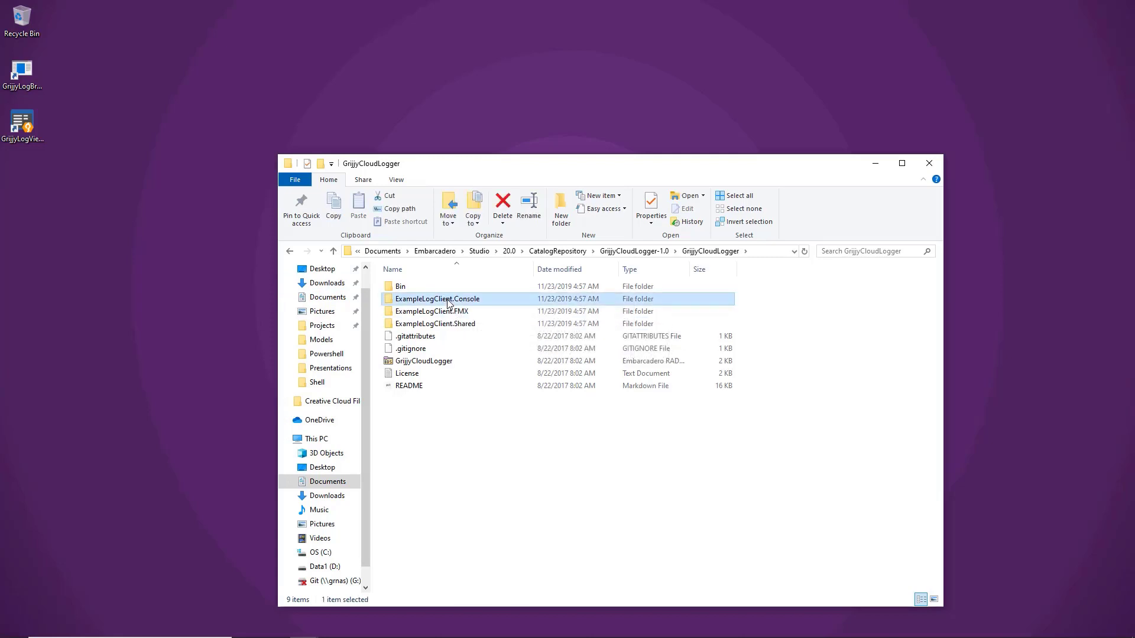
double_click(396, 286)
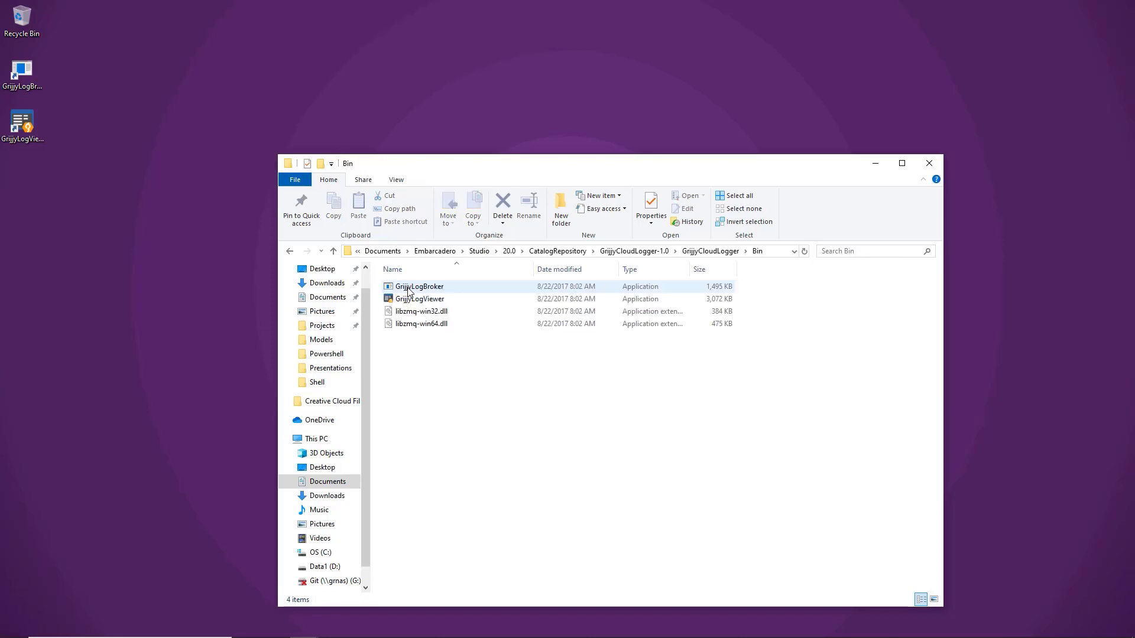
Step: Open the ExampleLogClient.Console and ExampleLogClient.FMX example folders
click(289, 251)
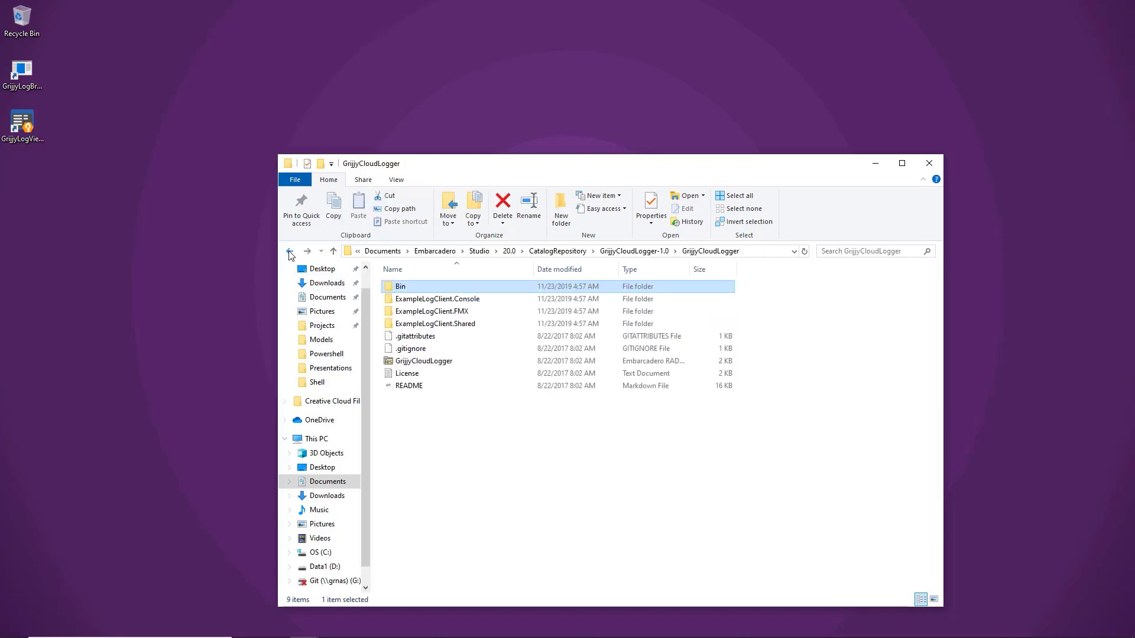
double_click(438, 299)
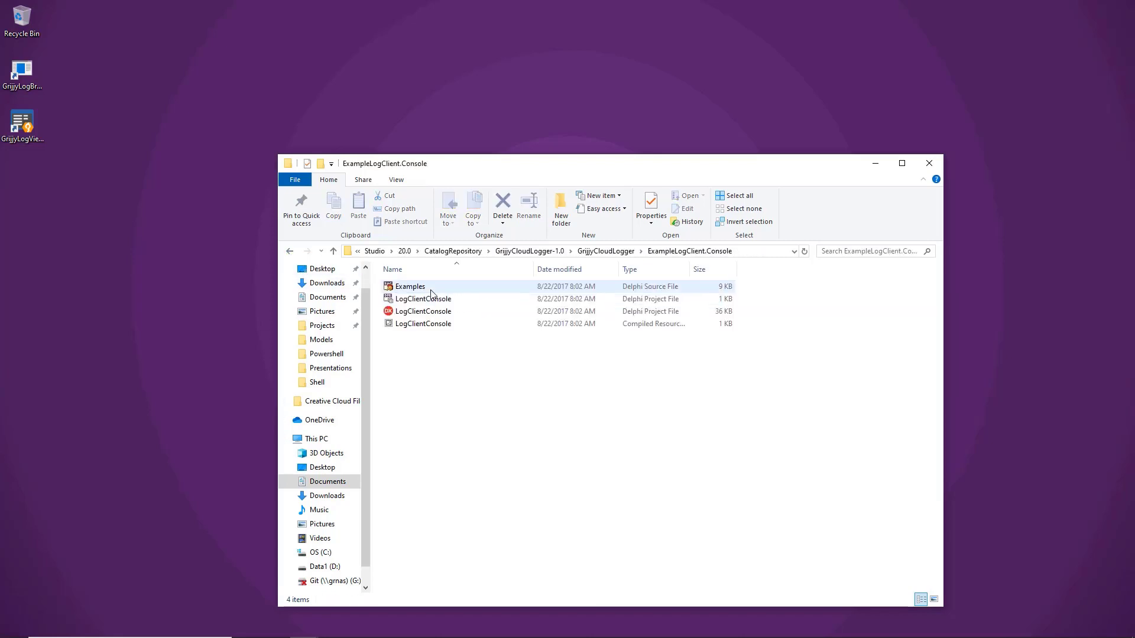
mouse_move(428, 331)
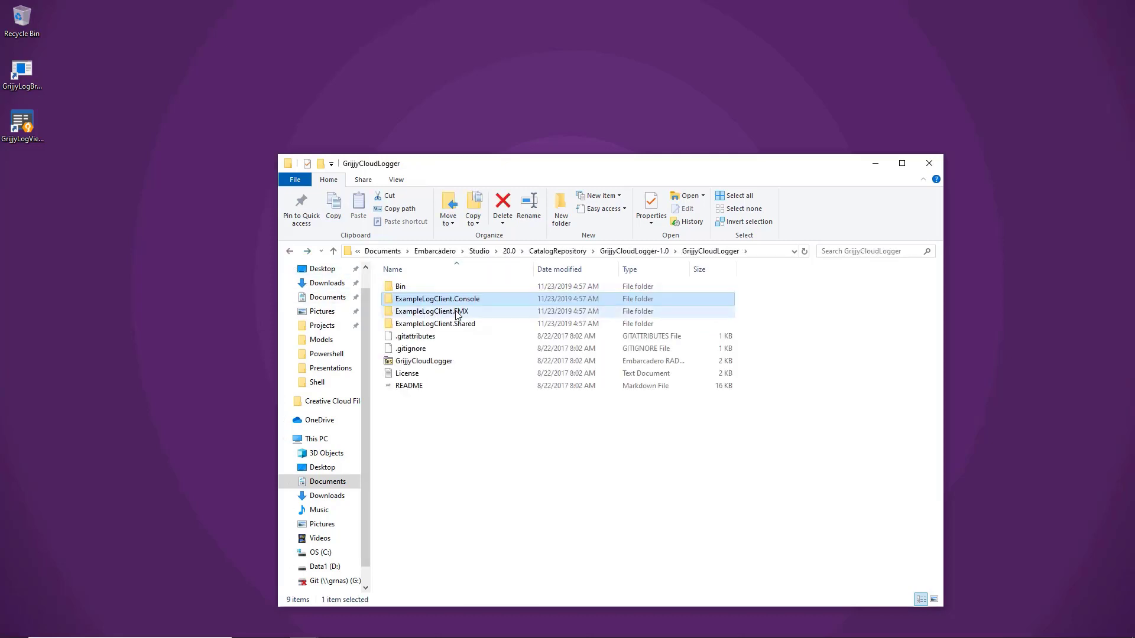
double_click(433, 311)
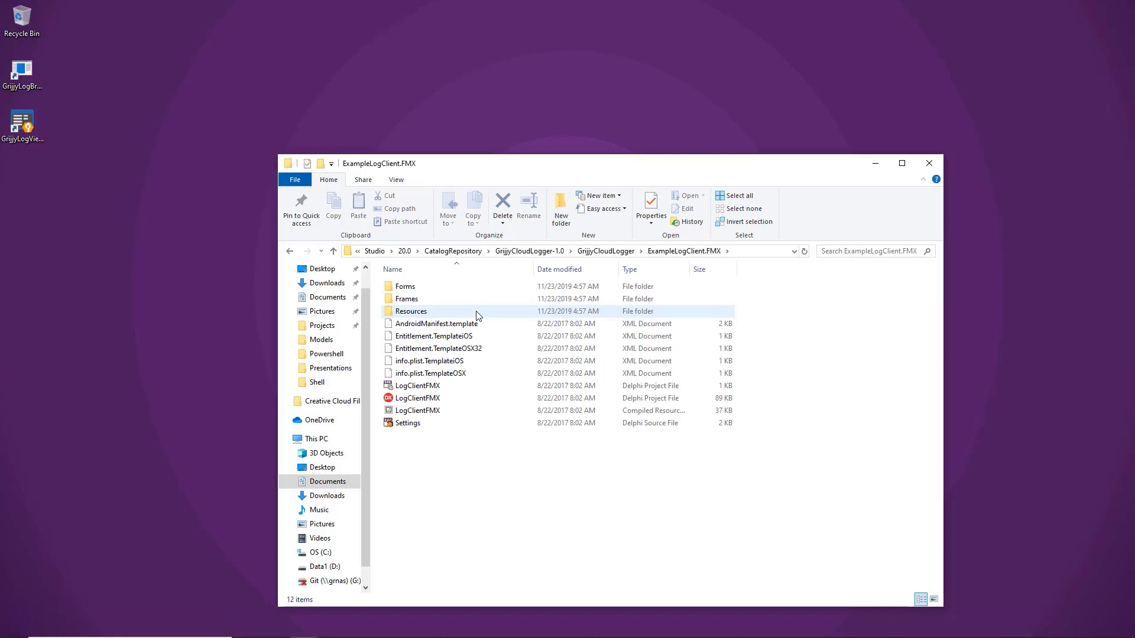
mouse_move(471, 312)
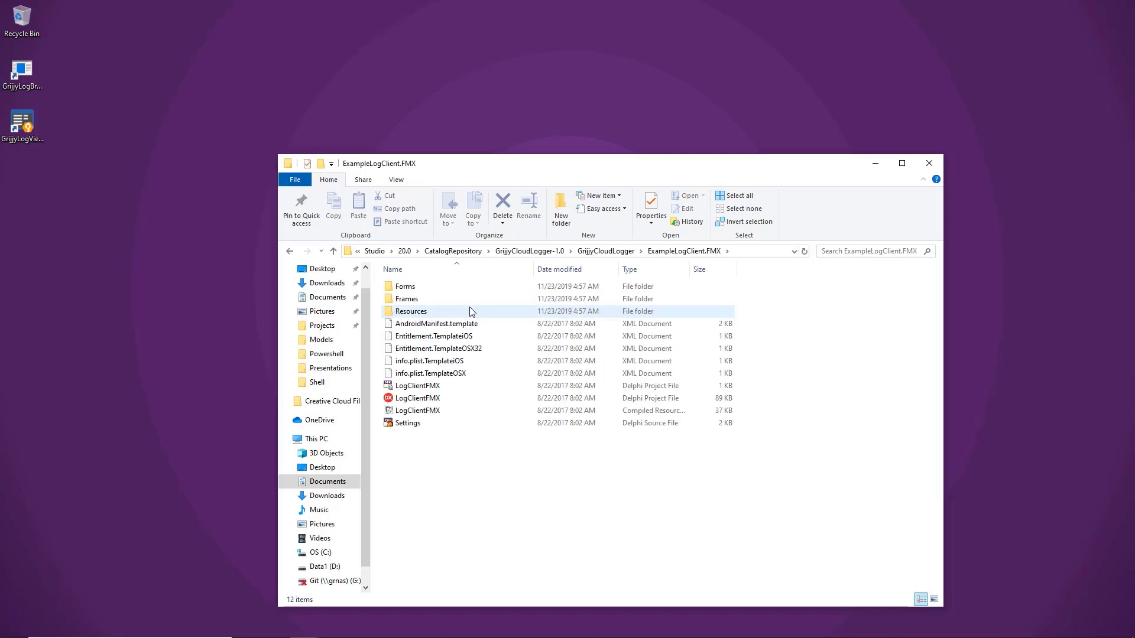
mouse_move(469, 311)
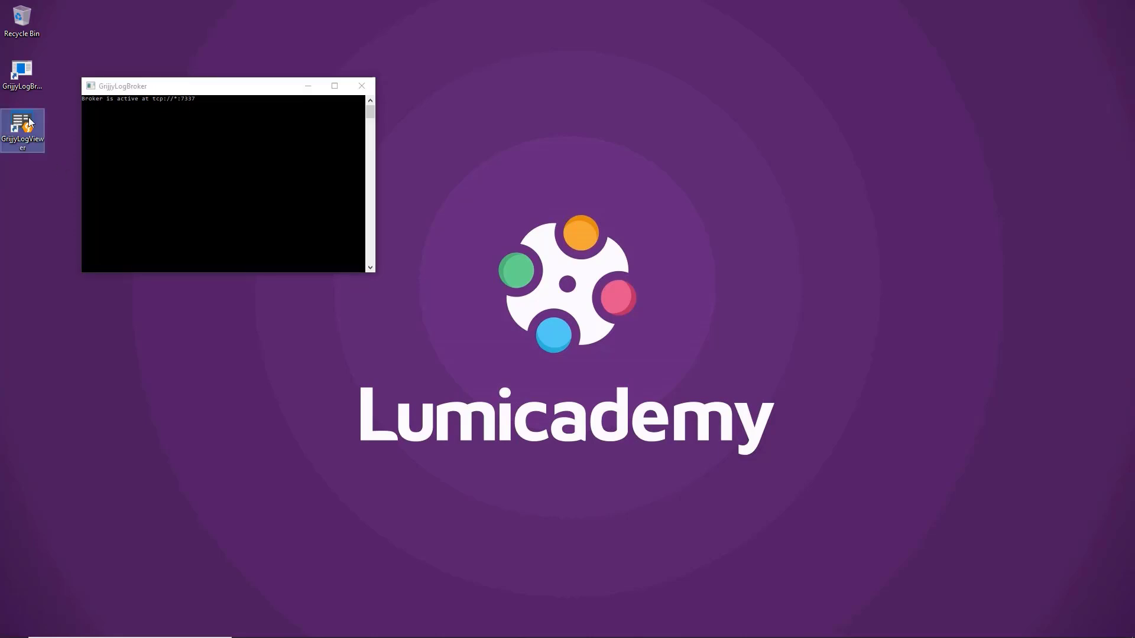
Step: Launch Grijjy Log Viewer and connect it to the LogAllen service at tcp://localhost:7337
double_click(23, 120)
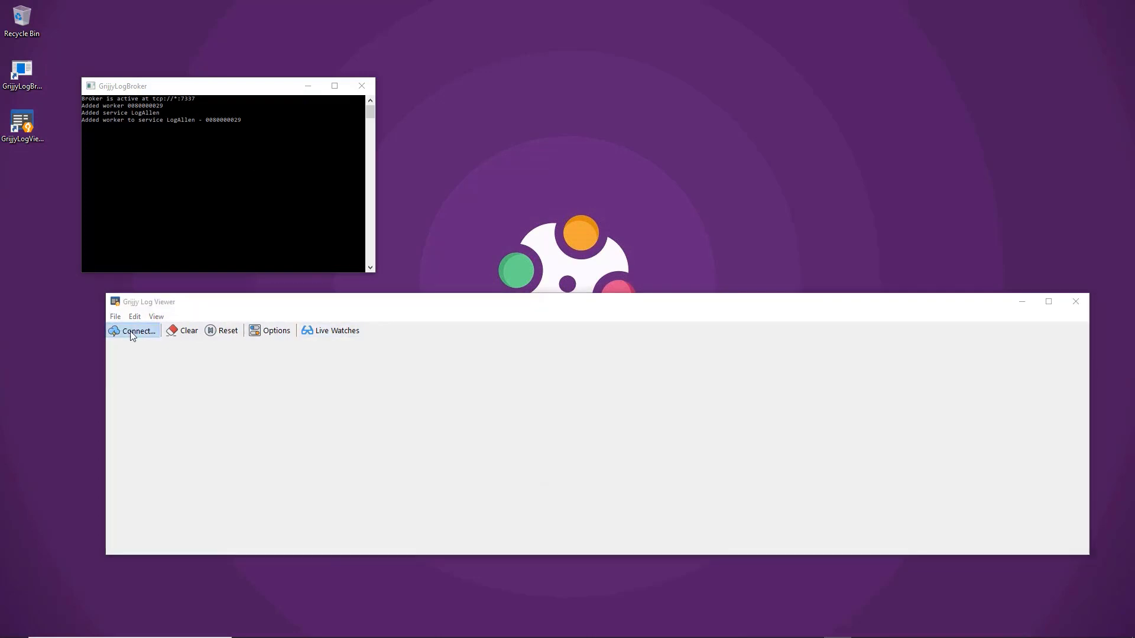
click(136, 331)
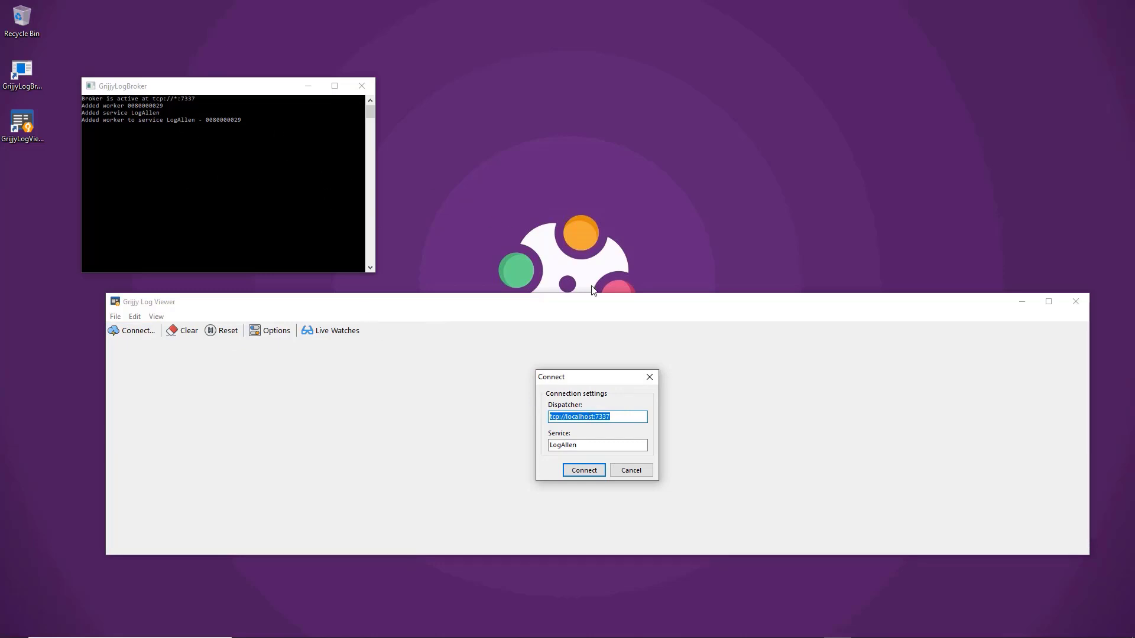
click(598, 445)
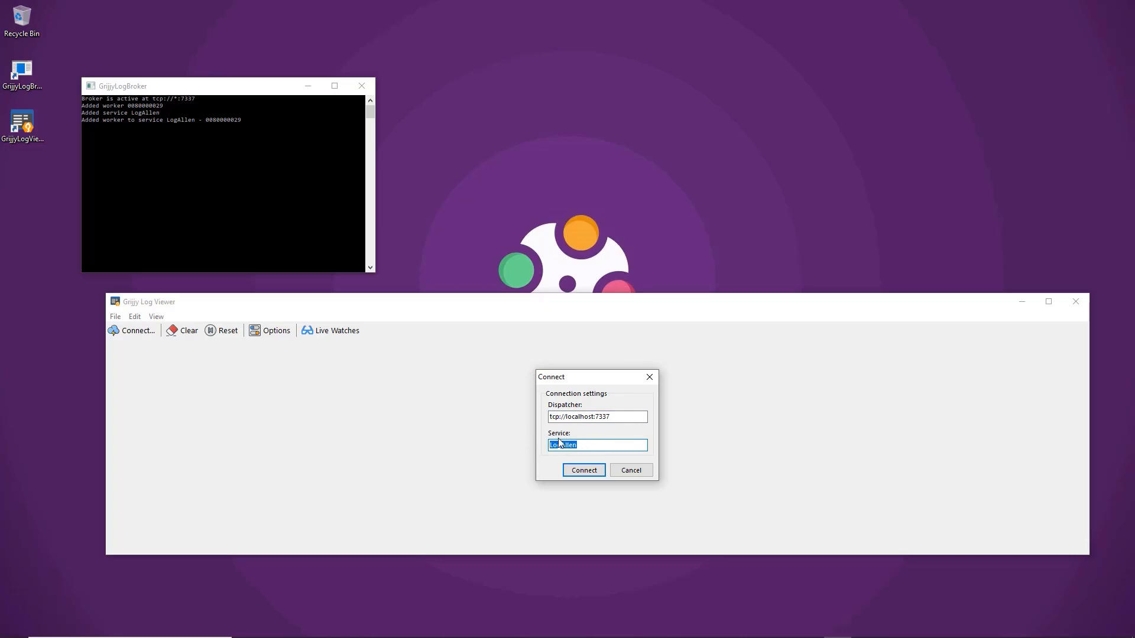
click(583, 469)
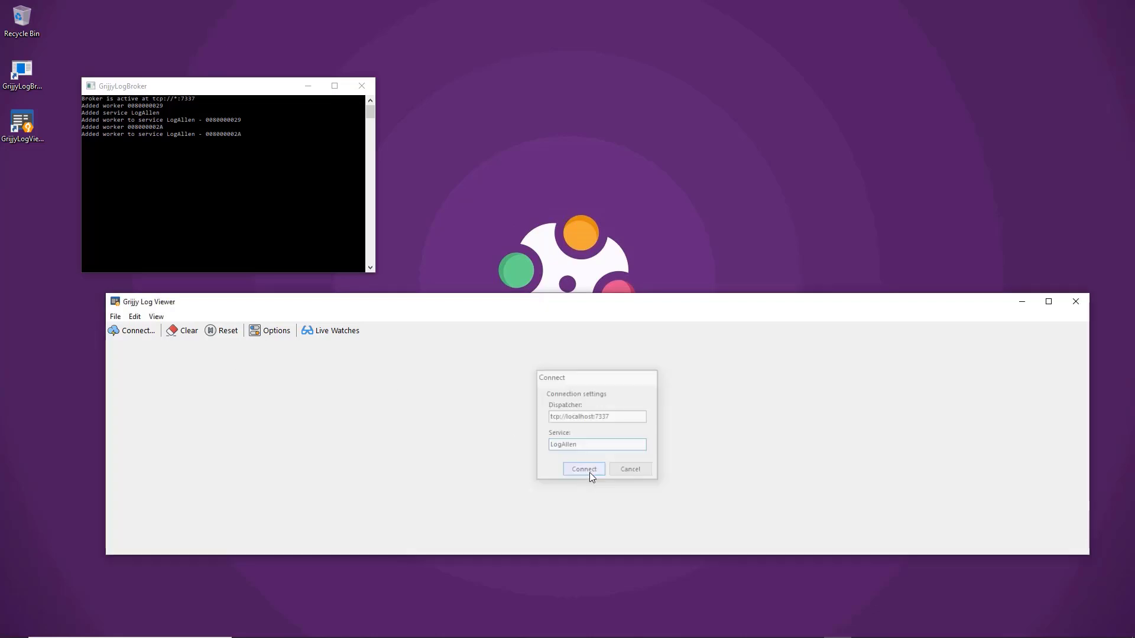
click(584, 469)
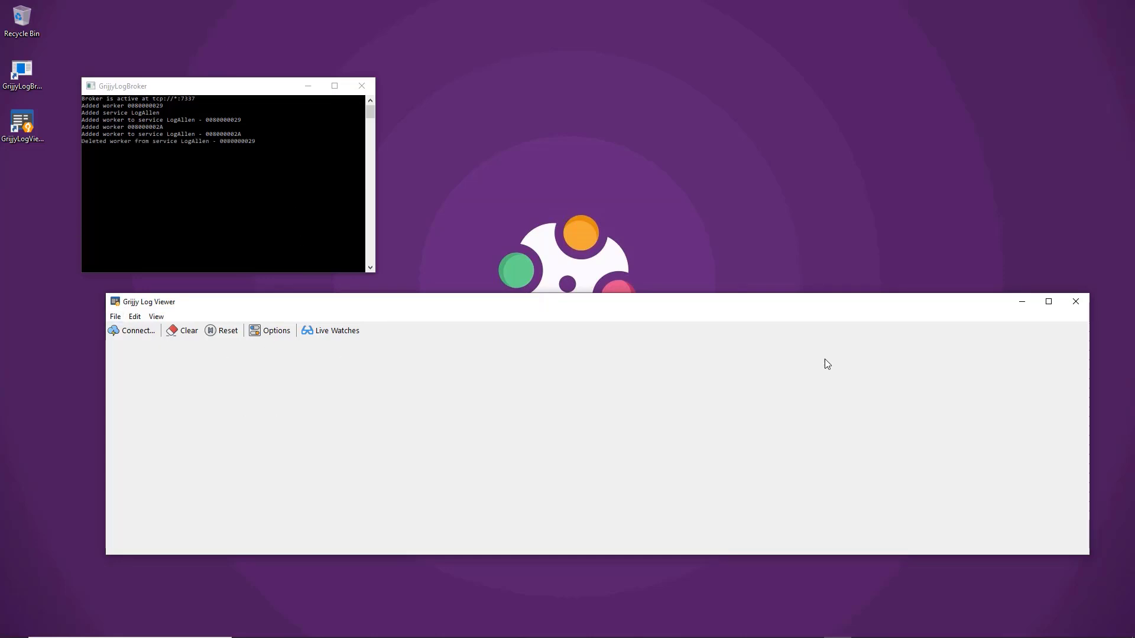
mouse_move(544, 389)
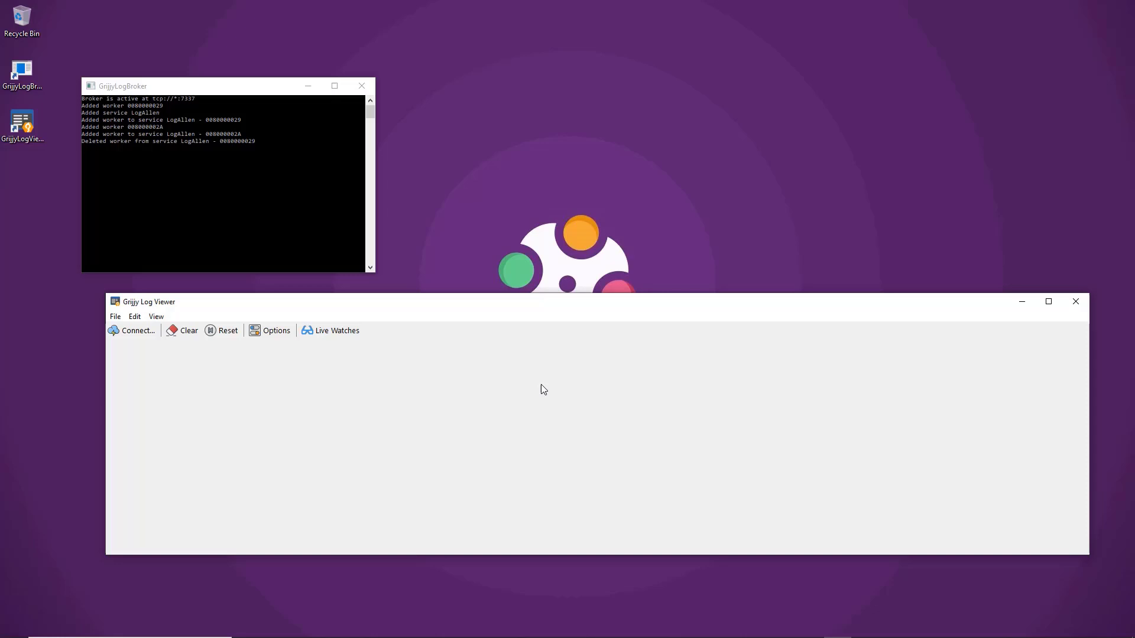
mouse_move(892, 360)
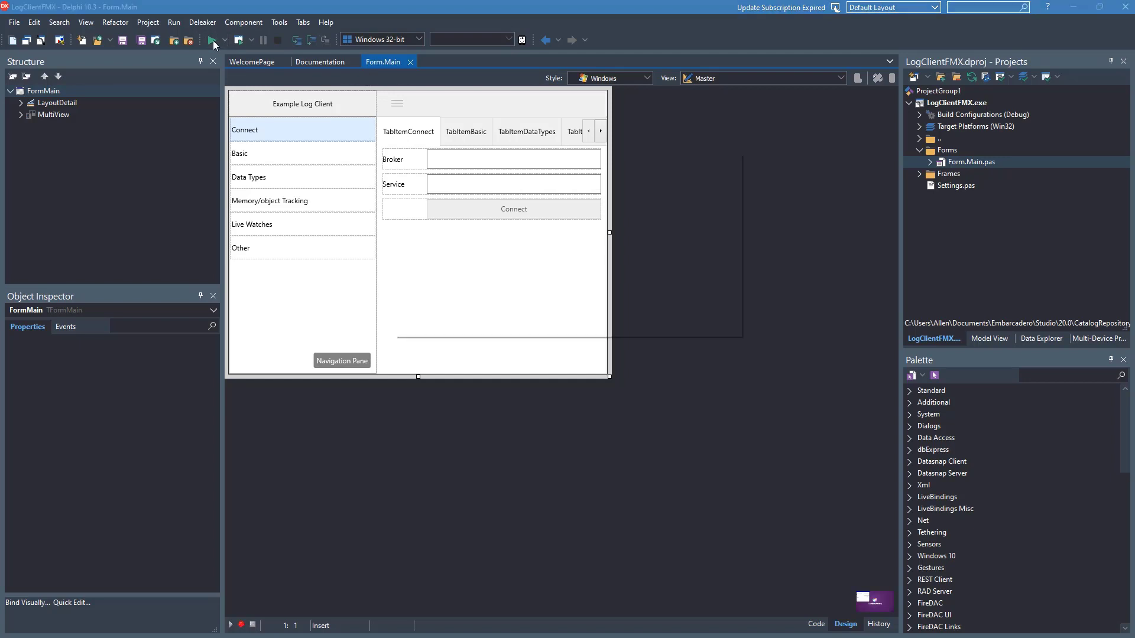
Step: Run the FMX example client and connect it to the broker's LogAllen service
click(213, 39)
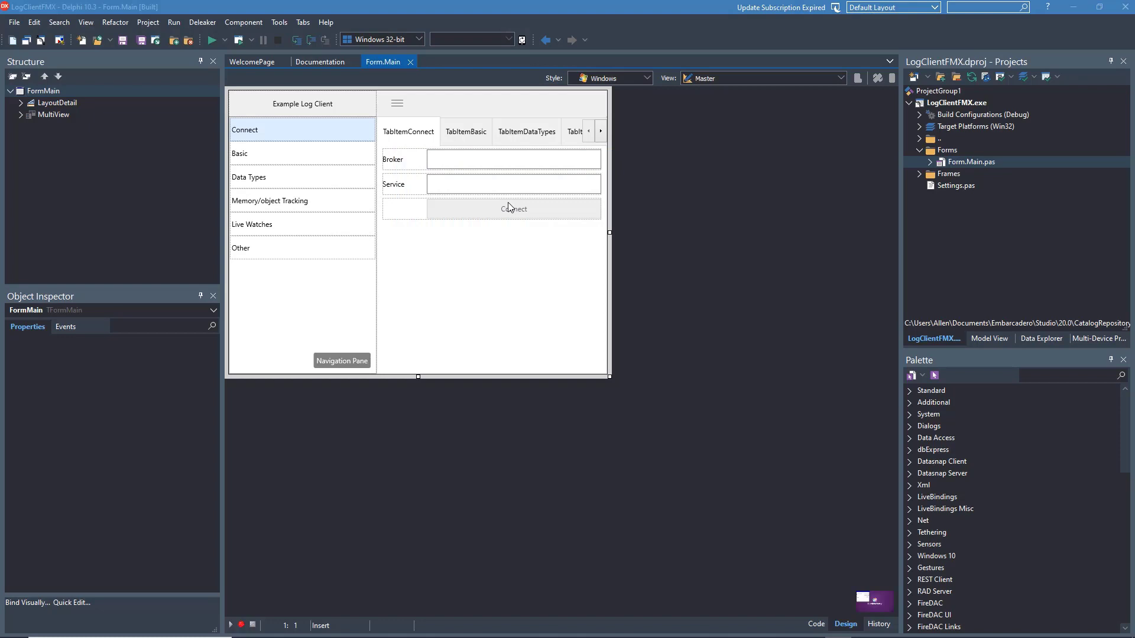
click(213, 39)
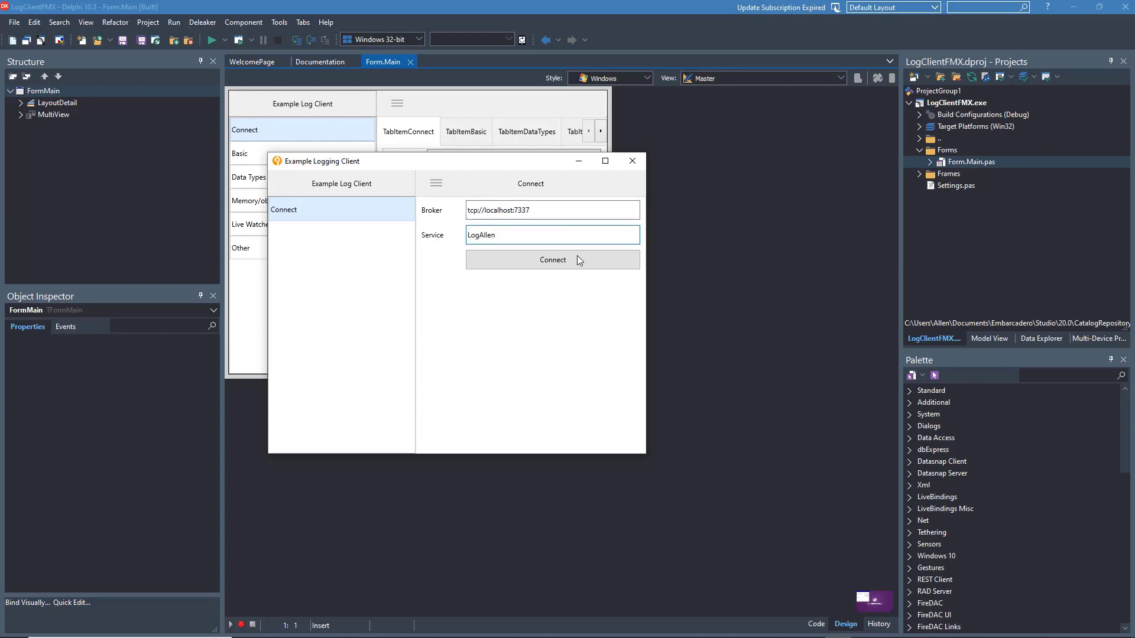
click(279, 233)
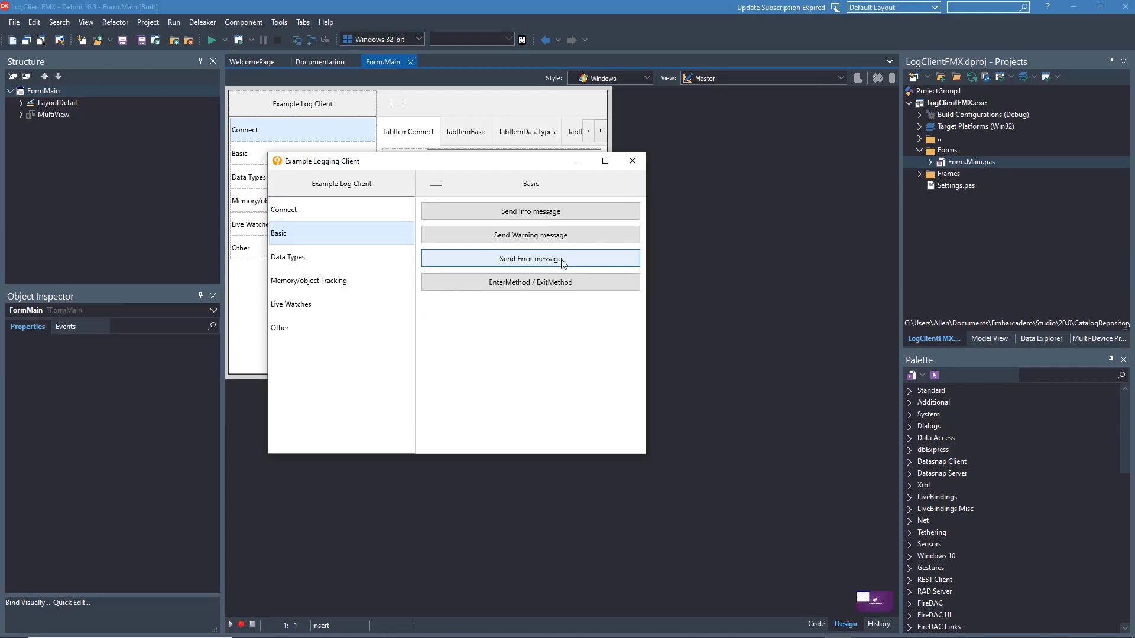
mouse_move(536, 520)
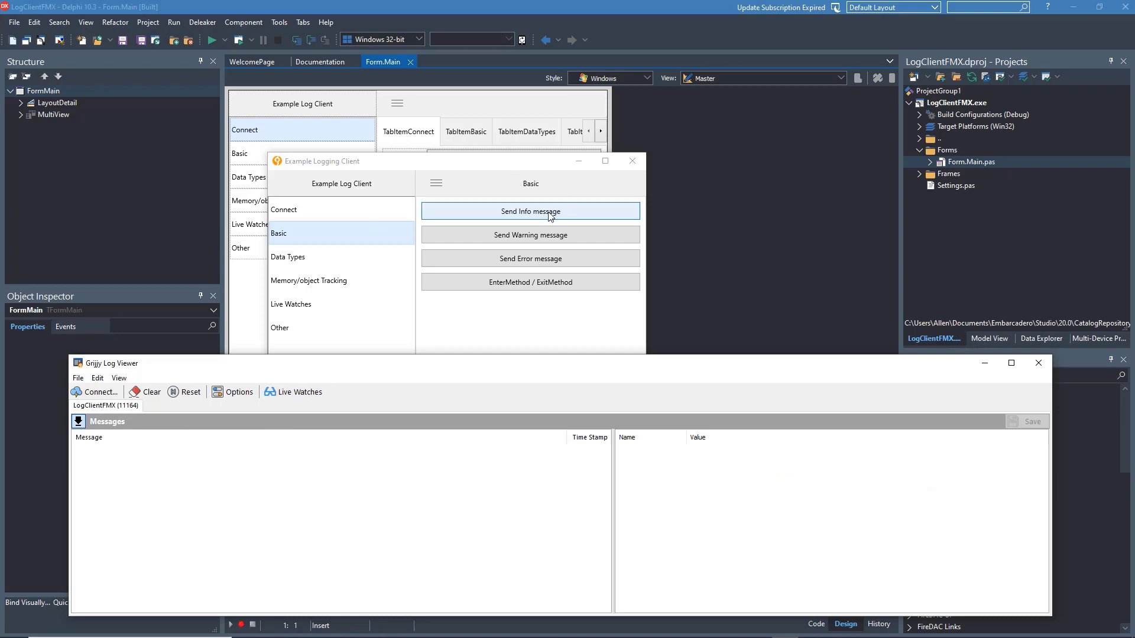
Step: Send sample info and warning messages, then string, float and TStrings values
click(549, 211)
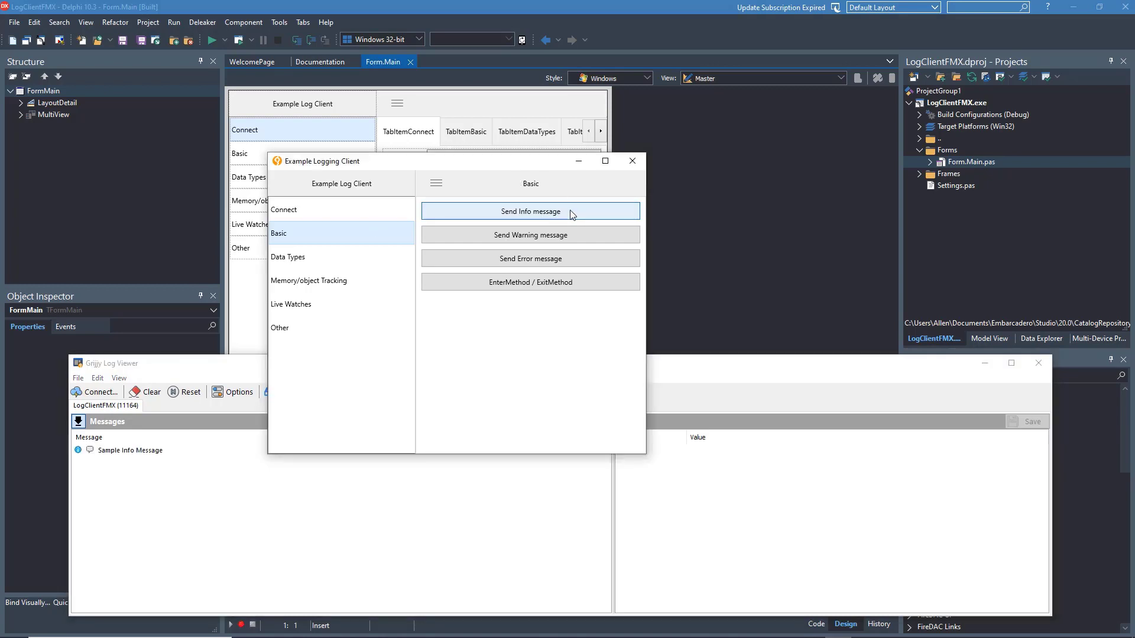
click(530, 235)
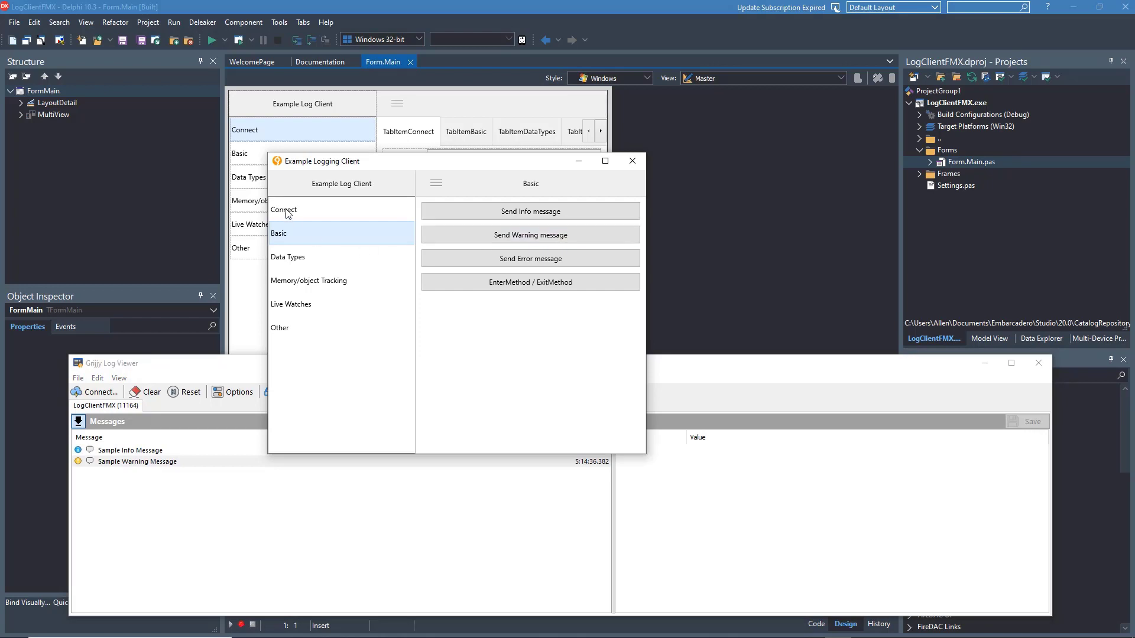
click(288, 257)
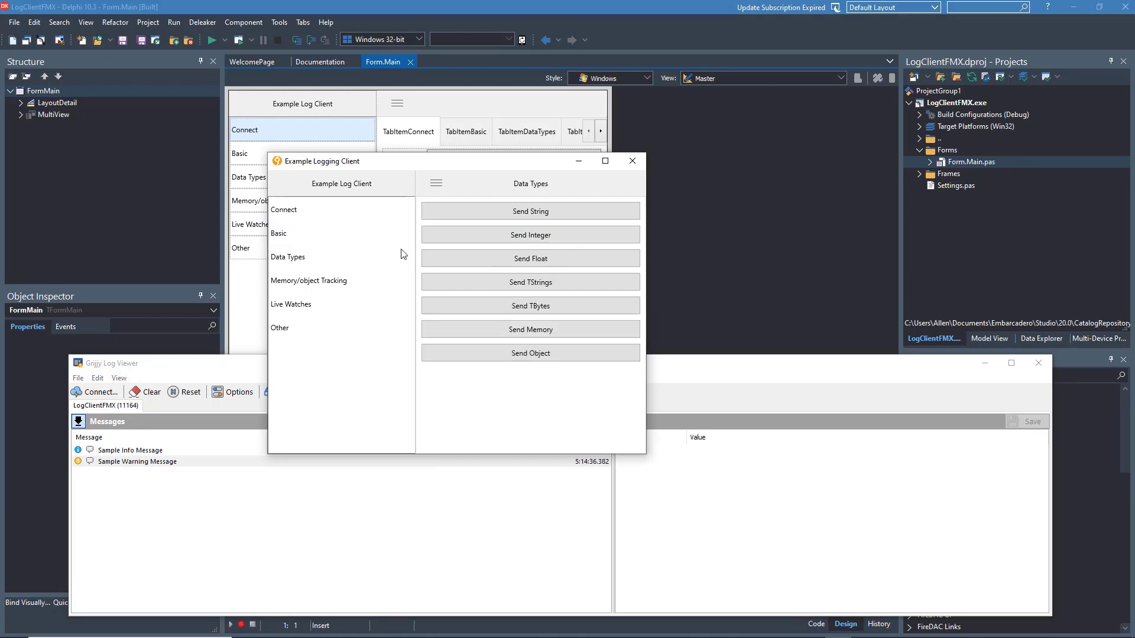
click(530, 211)
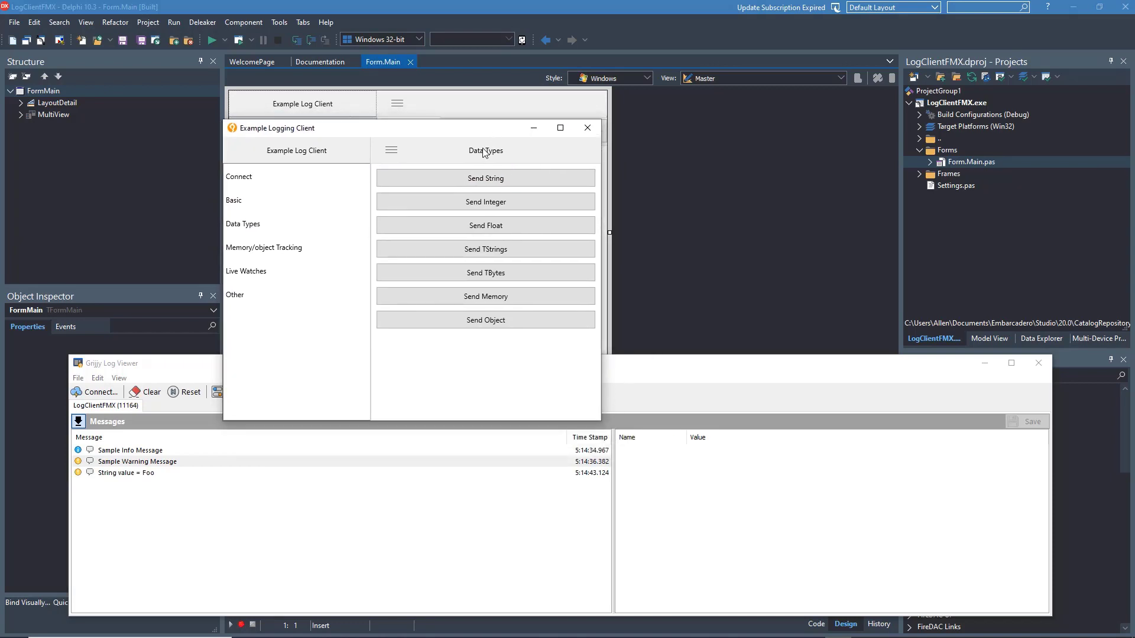
click(485, 225)
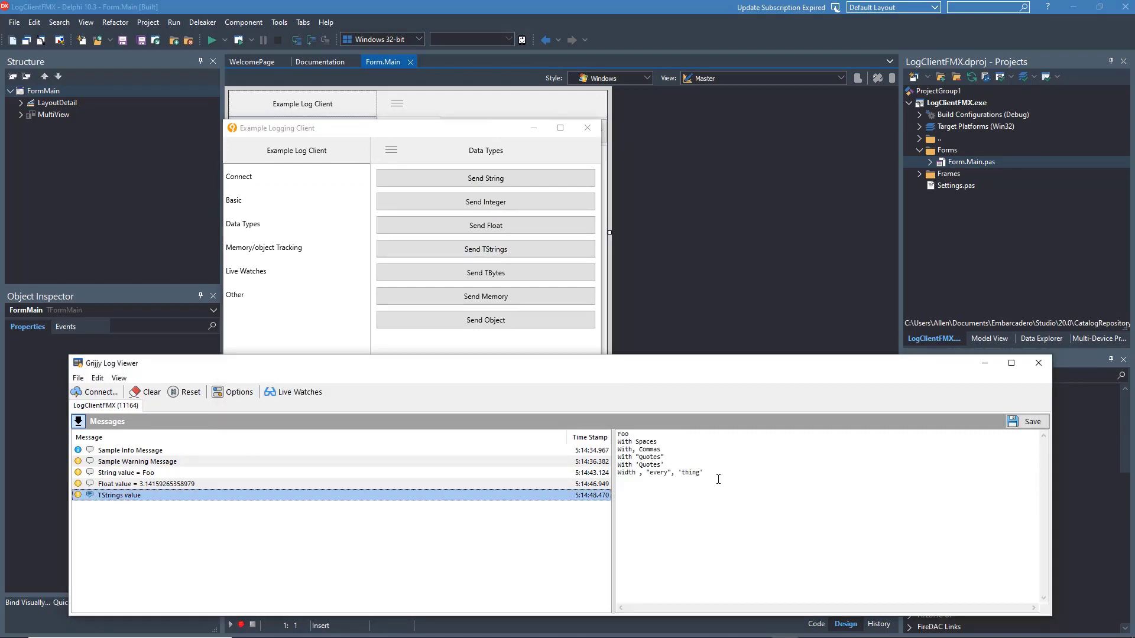
mouse_move(496, 277)
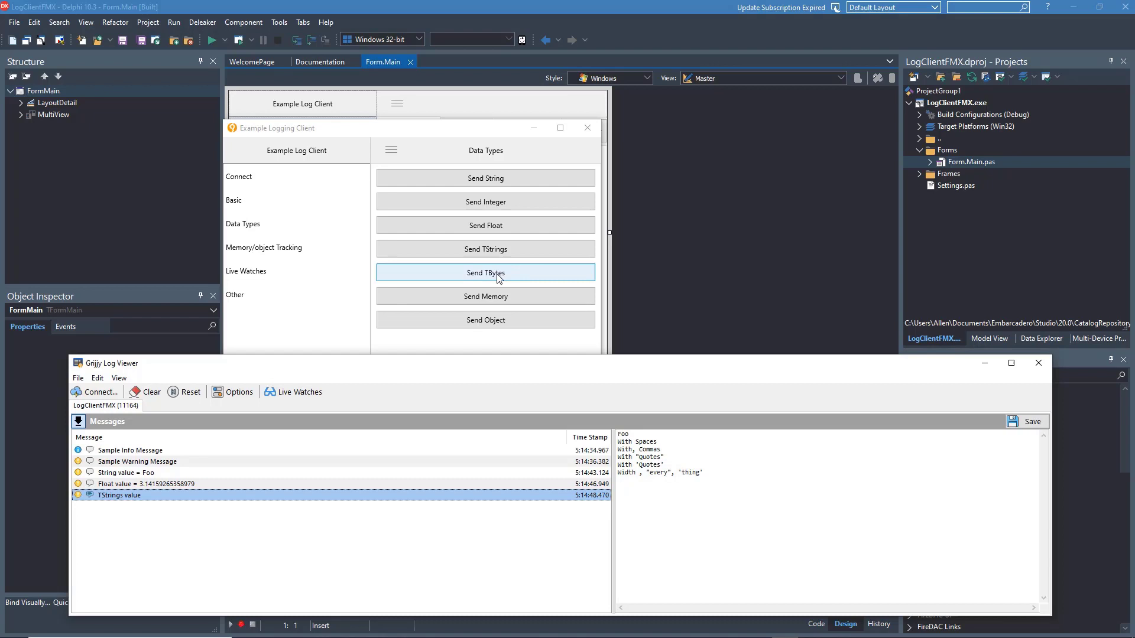
Step: Send a TBytes value, then inspect the Memory hex dump and Object properties
click(485, 272)
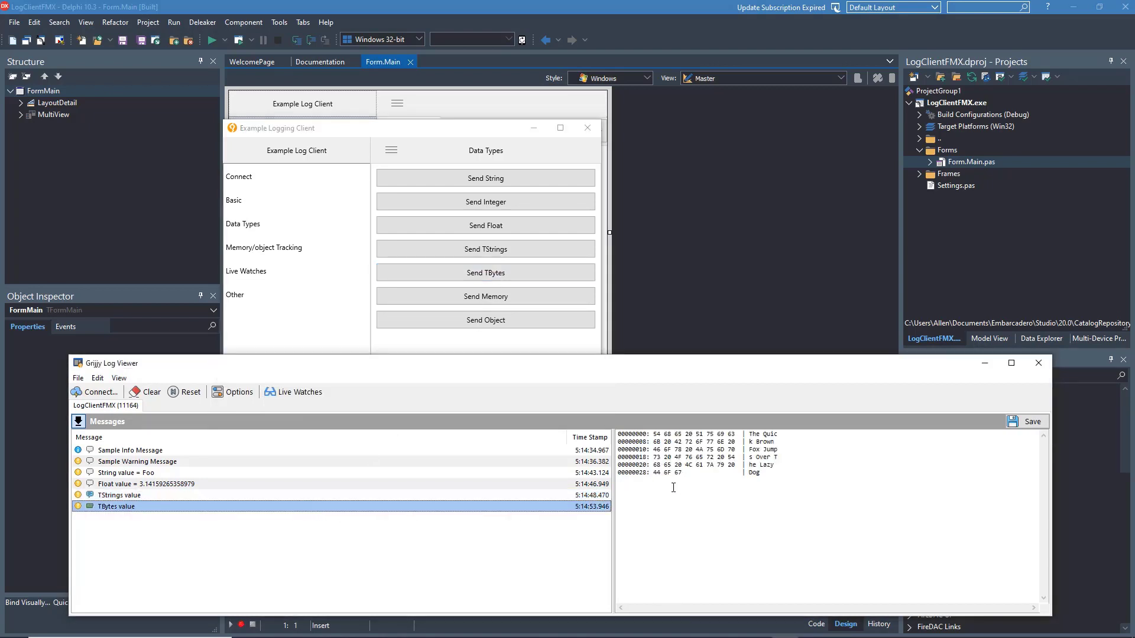
mouse_move(479, 131)
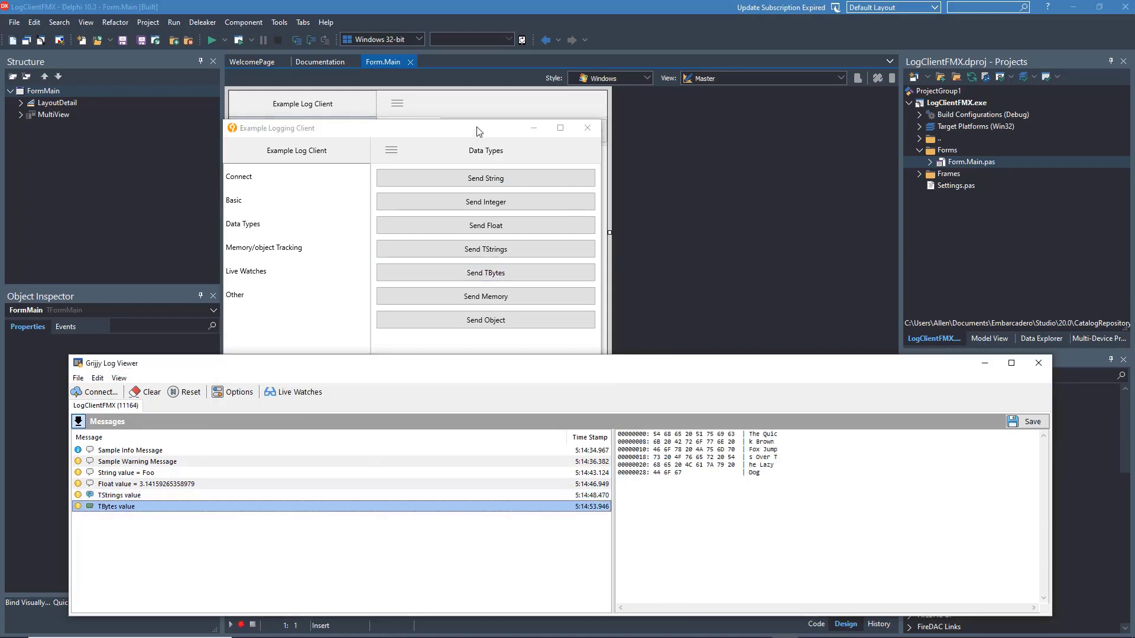
click(485, 296)
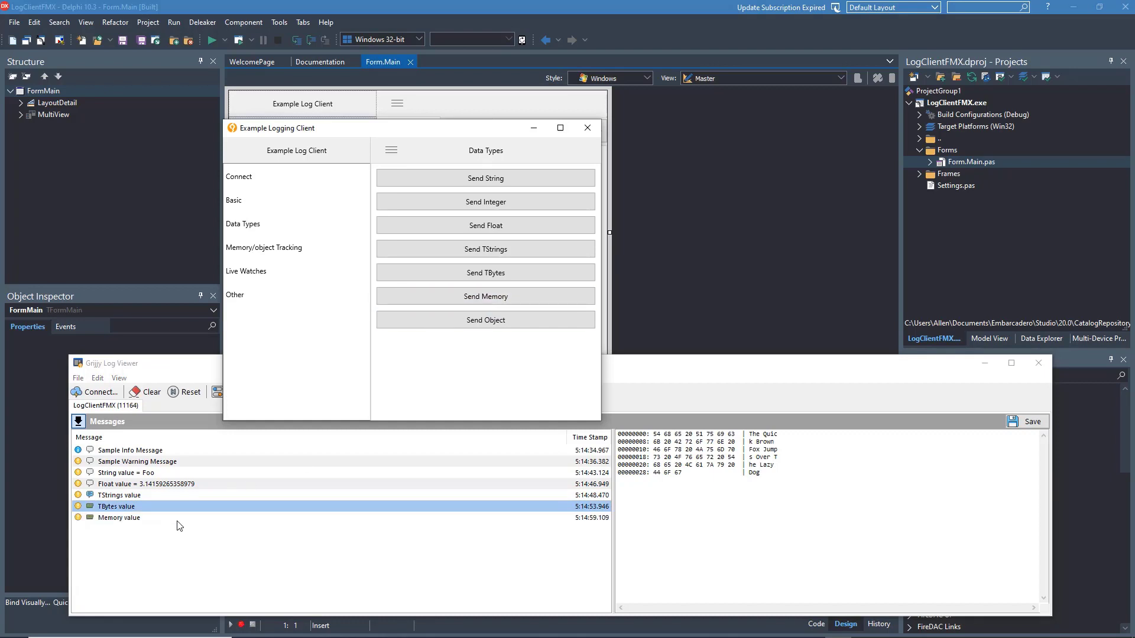
click(118, 517)
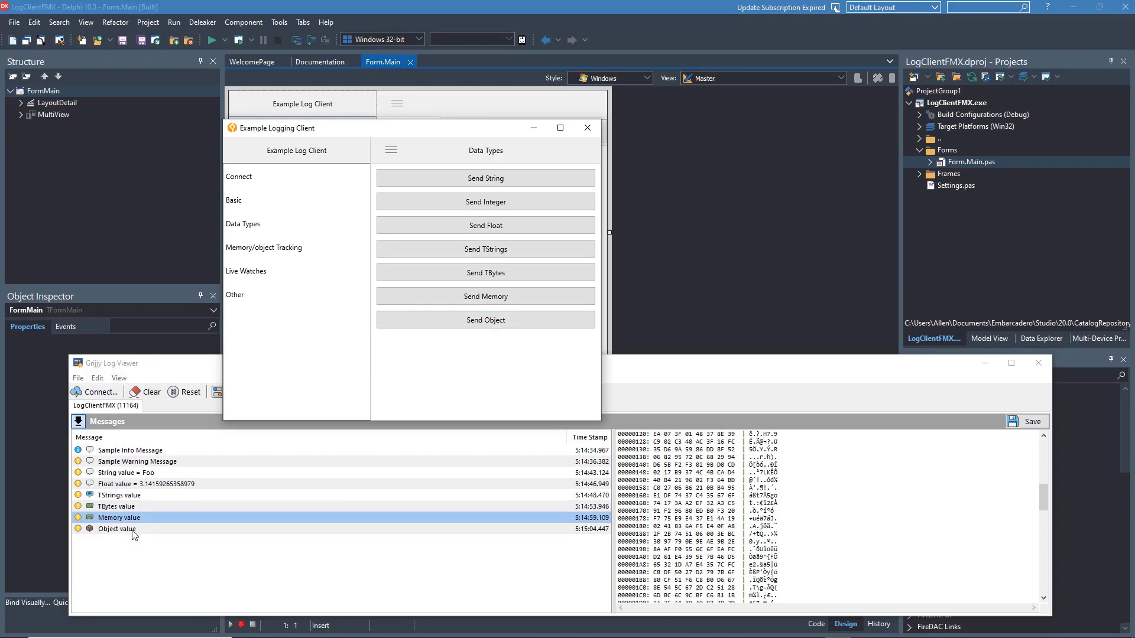
click(117, 528)
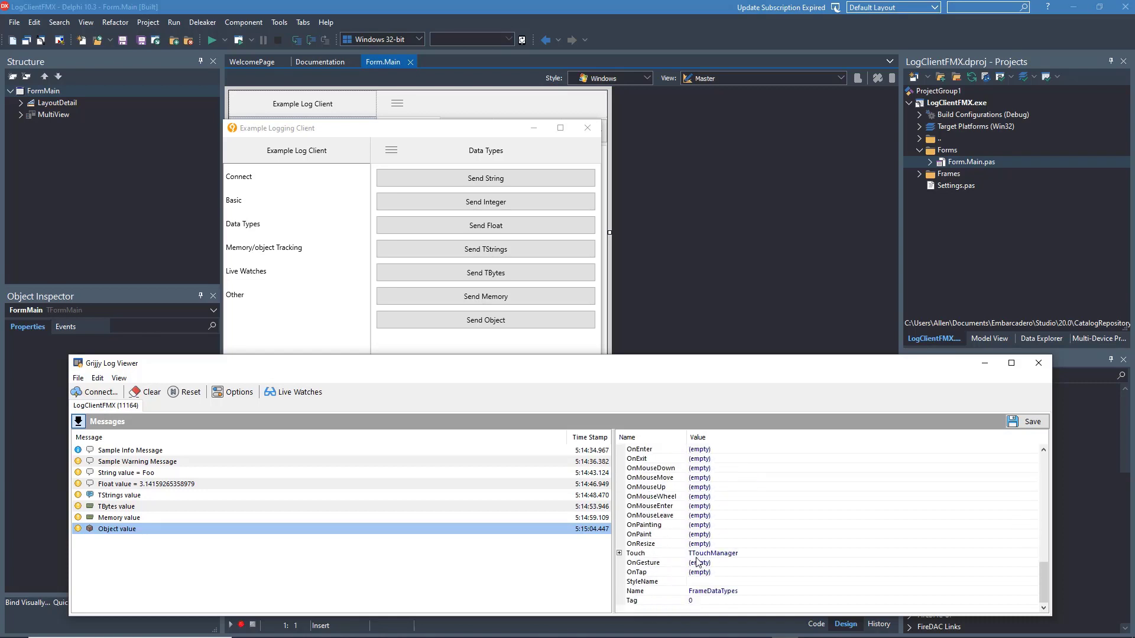
mouse_move(277, 238)
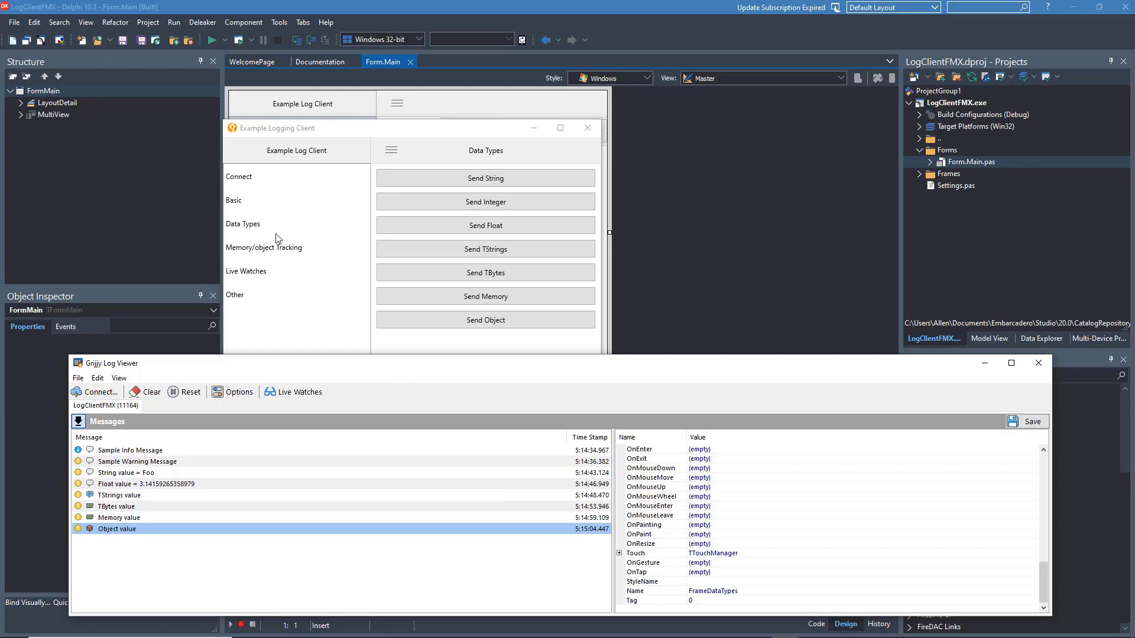
click(264, 247)
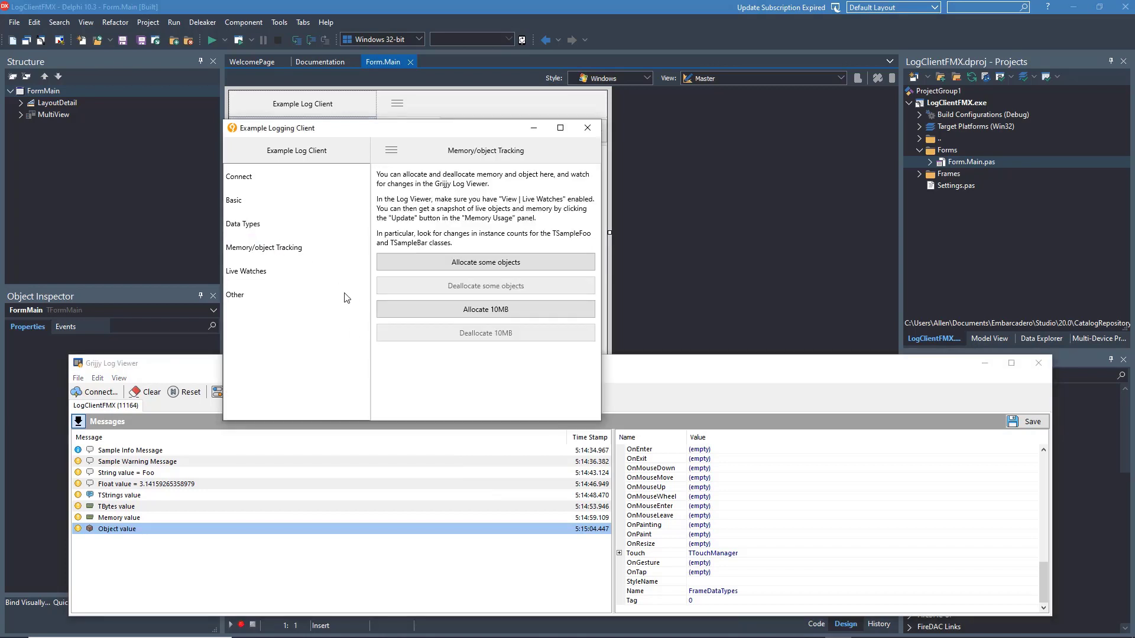
mouse_move(692, 381)
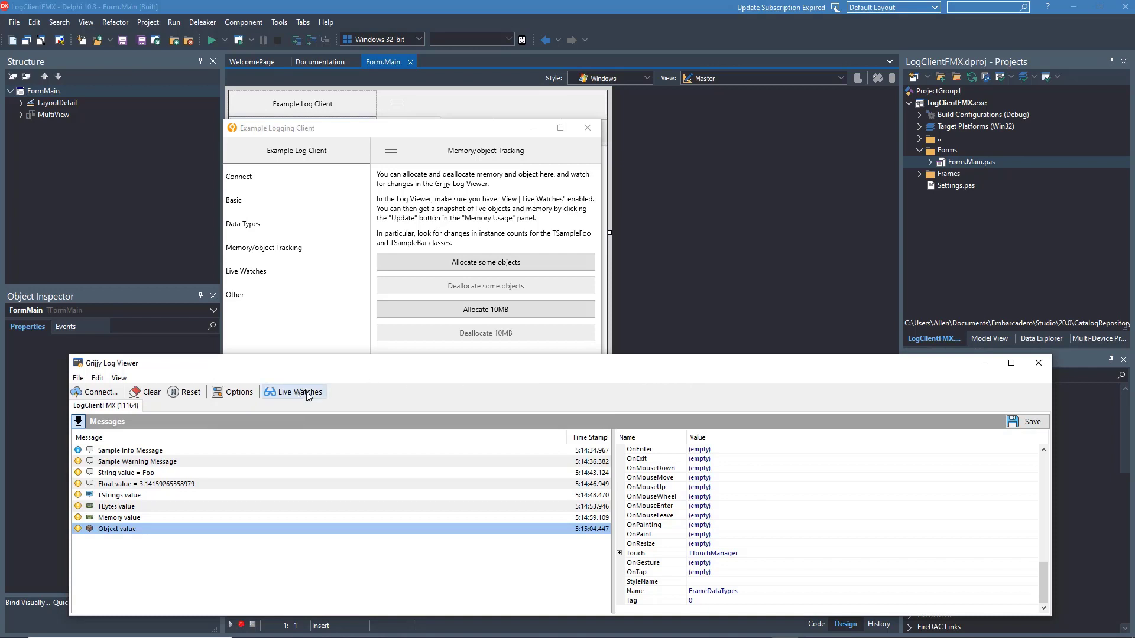
Step: Show Live Watches and take memory snapshots comparing per-class counts such as SerializeAttribute
click(300, 391)
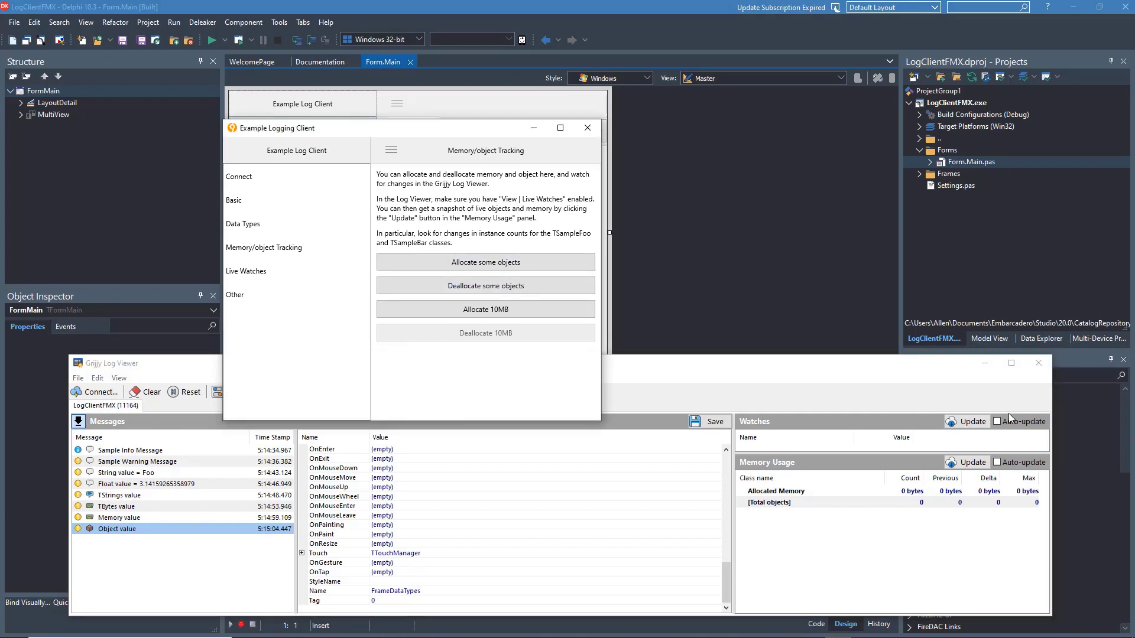
click(970, 463)
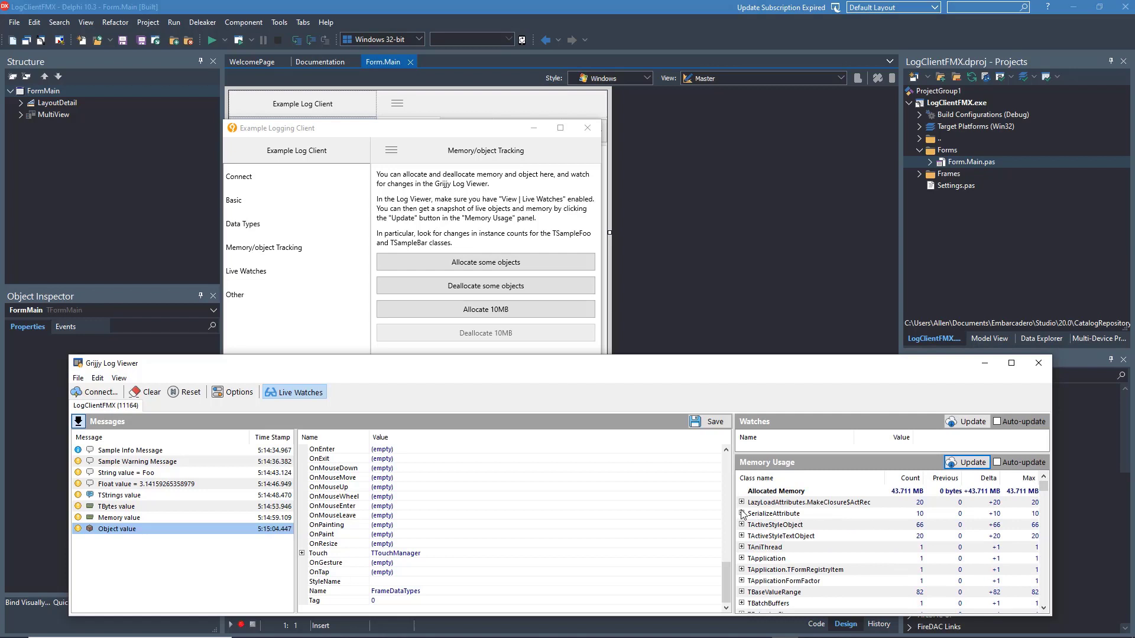
click(741, 514)
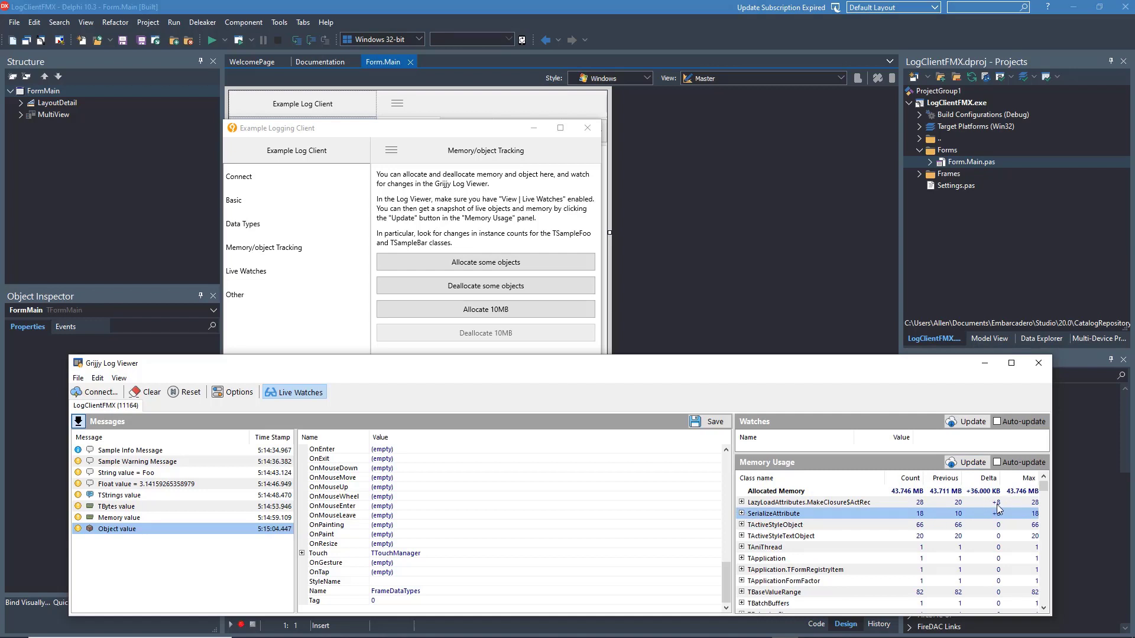
mouse_move(965, 511)
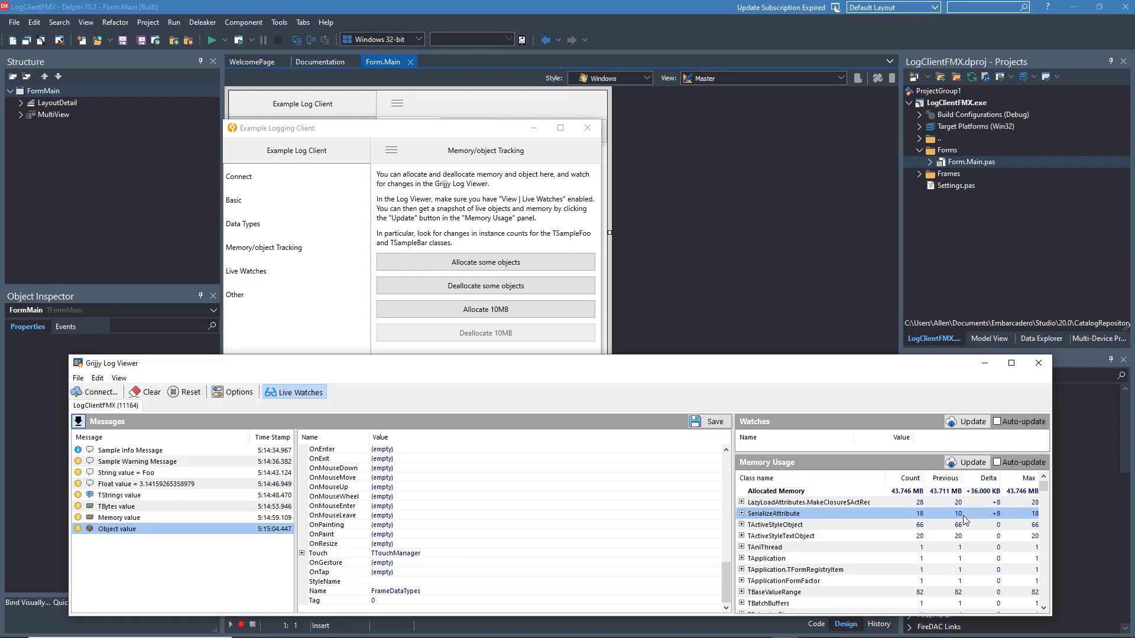
mouse_move(366, 288)
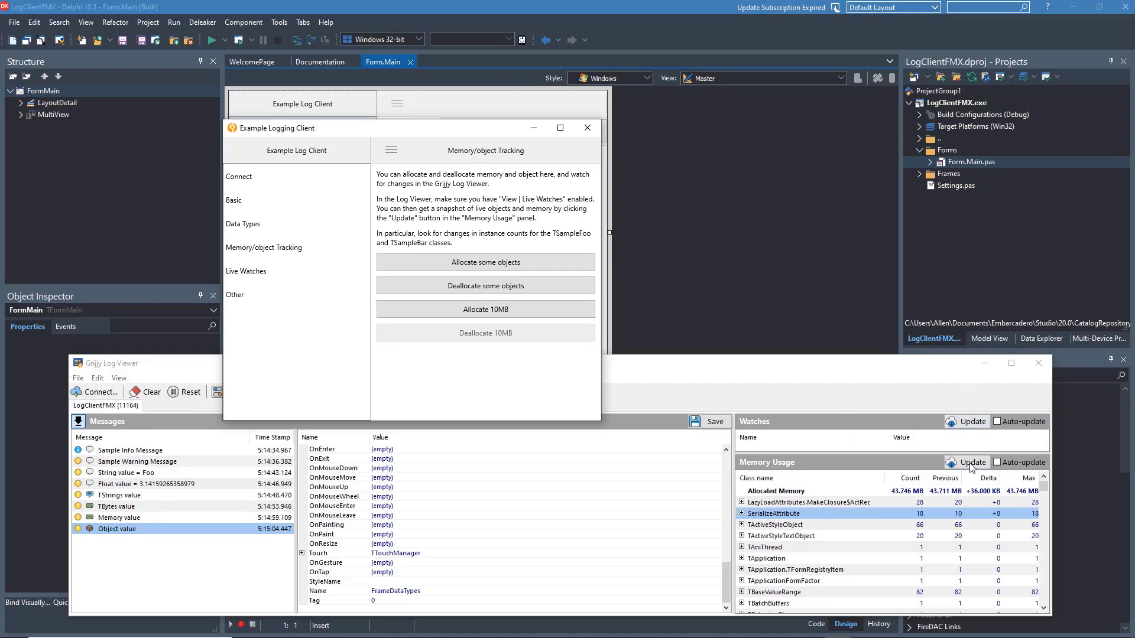
click(965, 462)
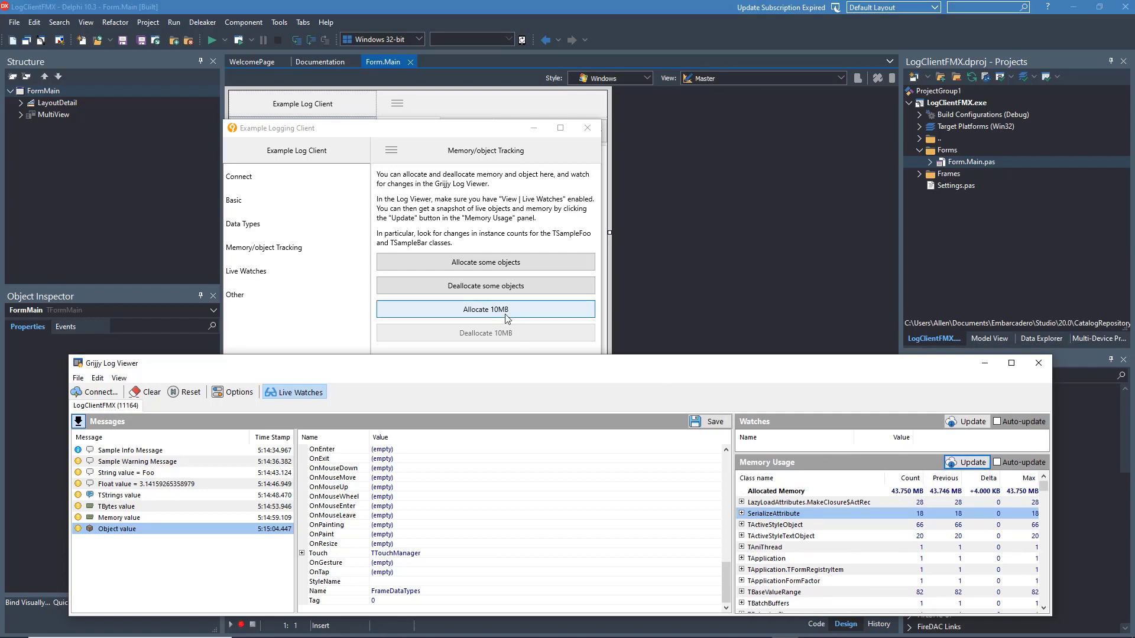
Step: Free the client's 10 MB block and refresh Memory Usage to show the drop
click(486, 309)
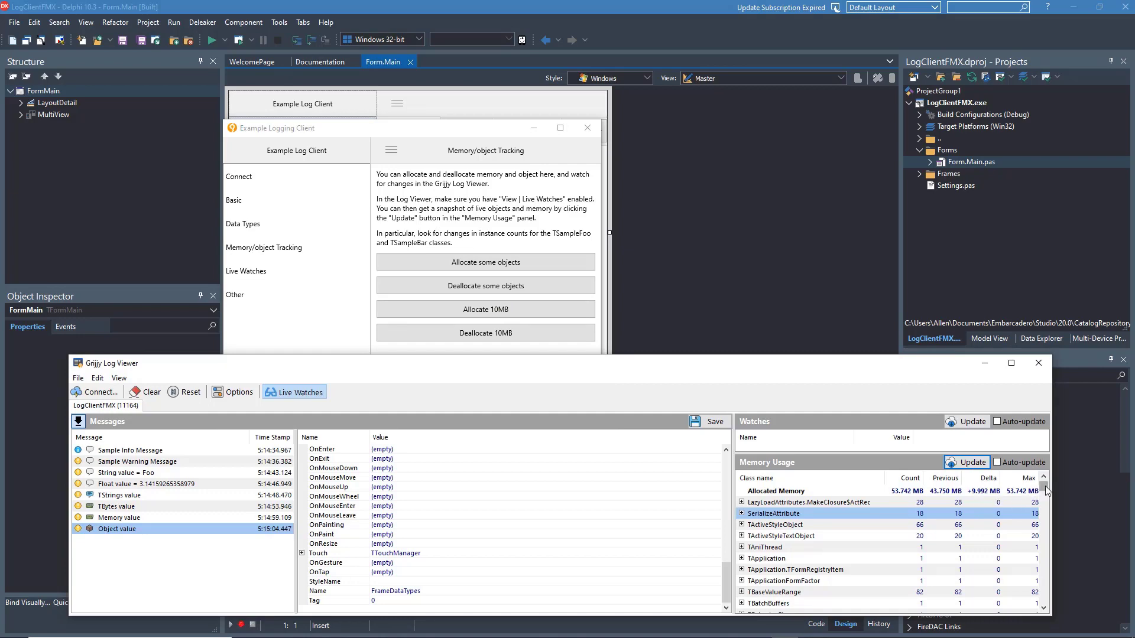
scroll(down, 3)
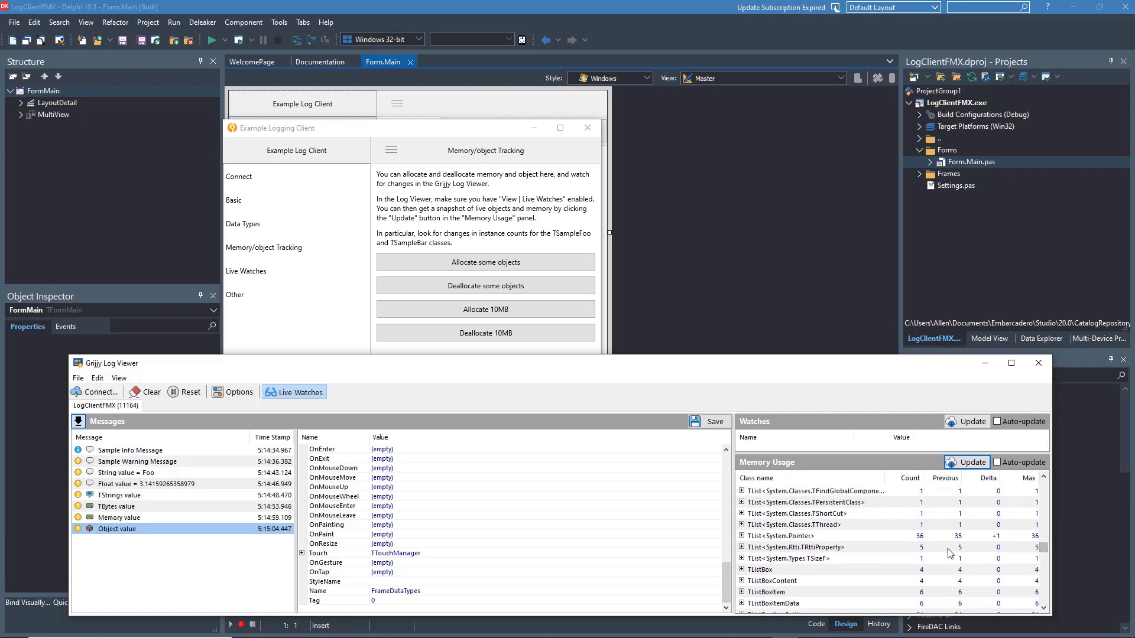
click(742, 536)
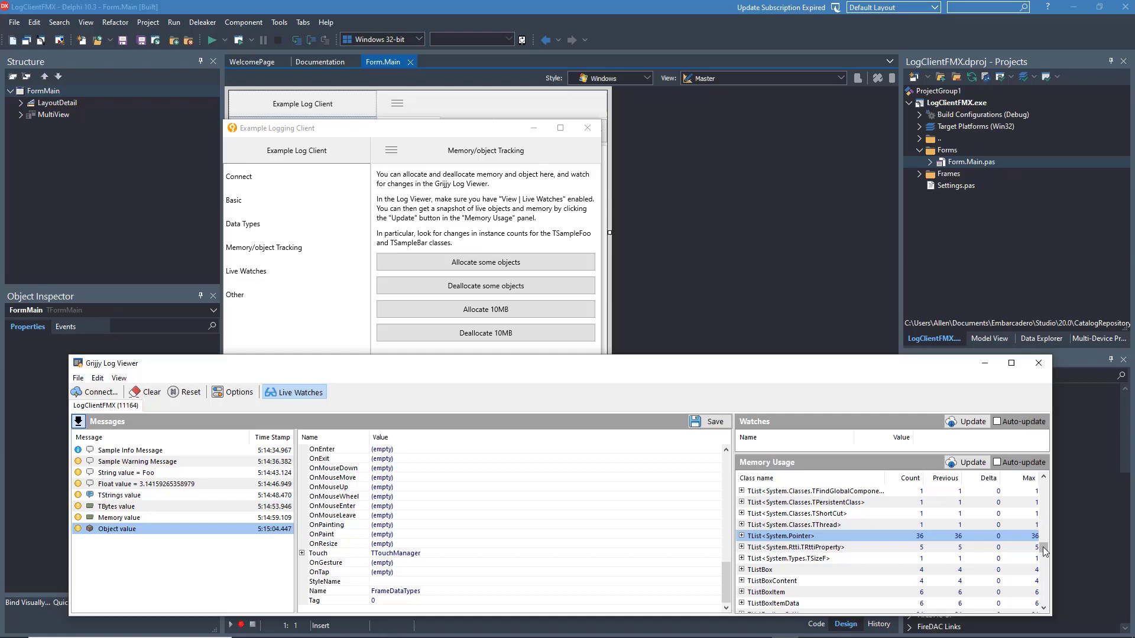
scroll(down, 3)
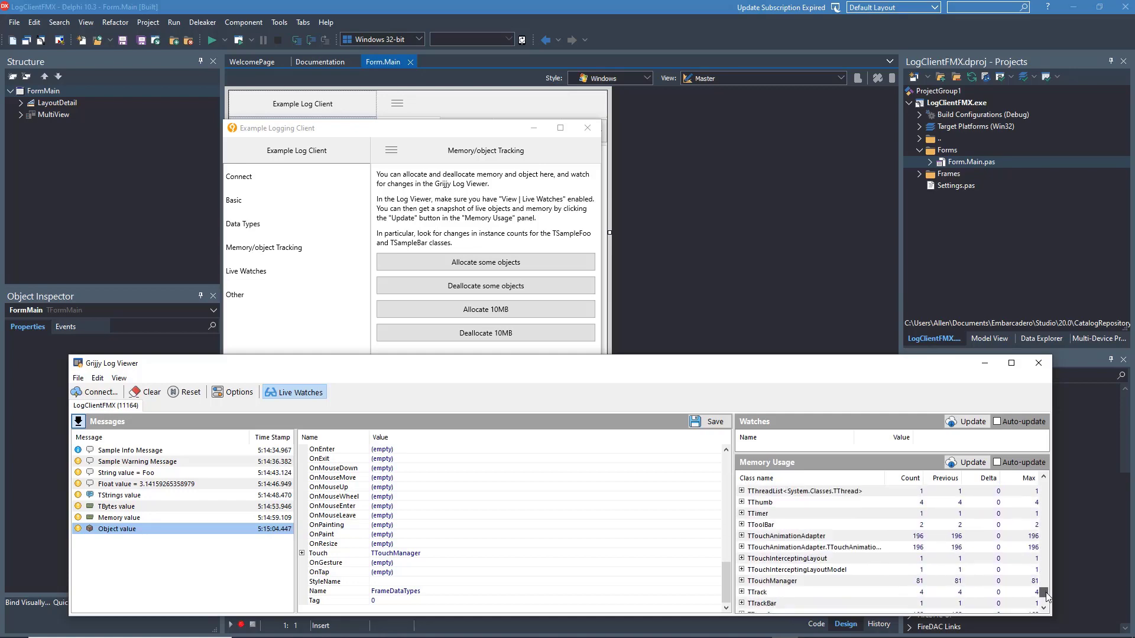
scroll(down, 3)
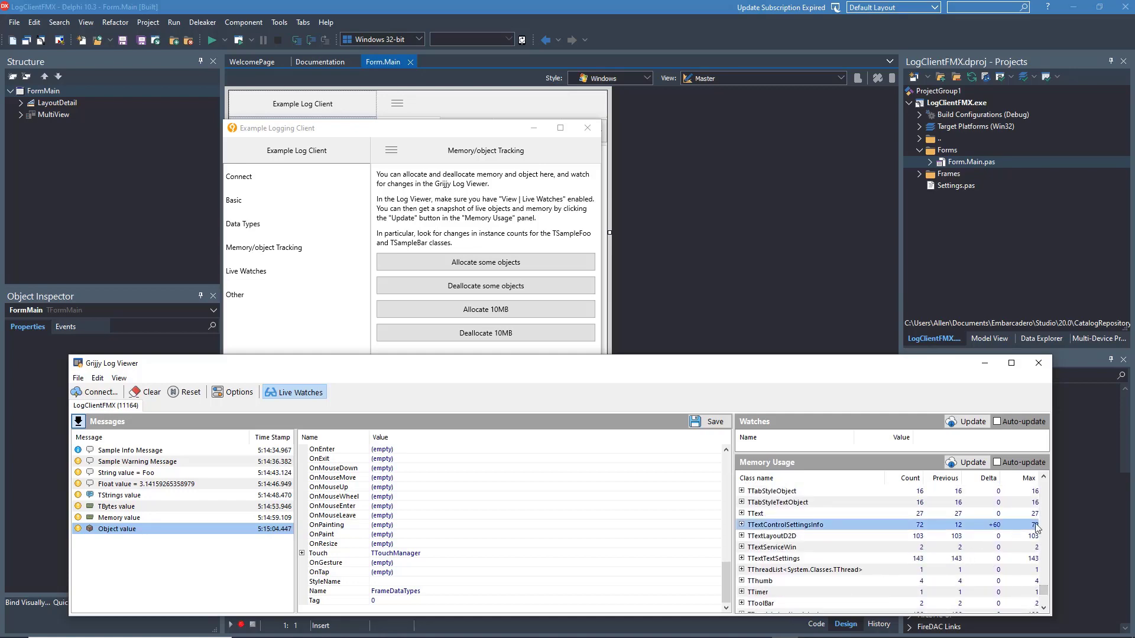
scroll(down, 3)
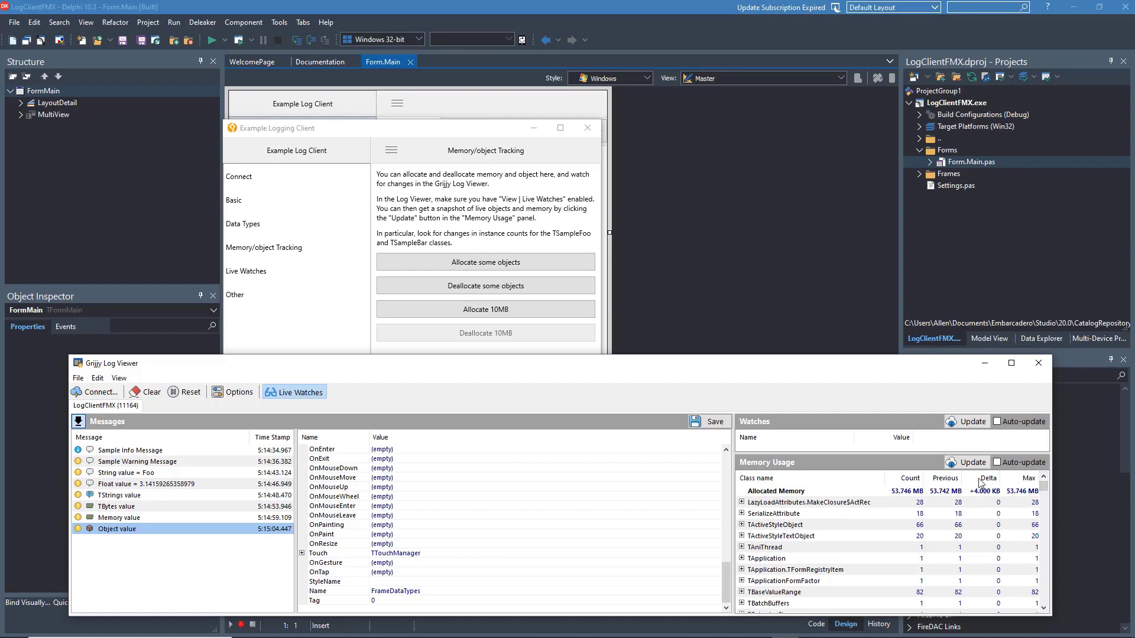
click(972, 463)
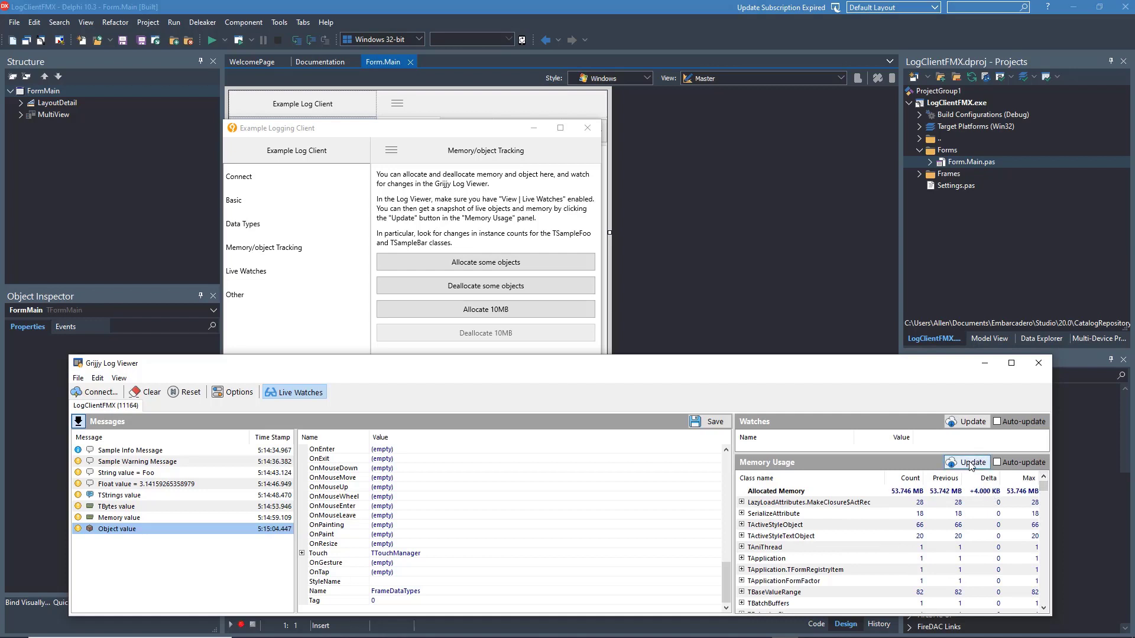
click(966, 462)
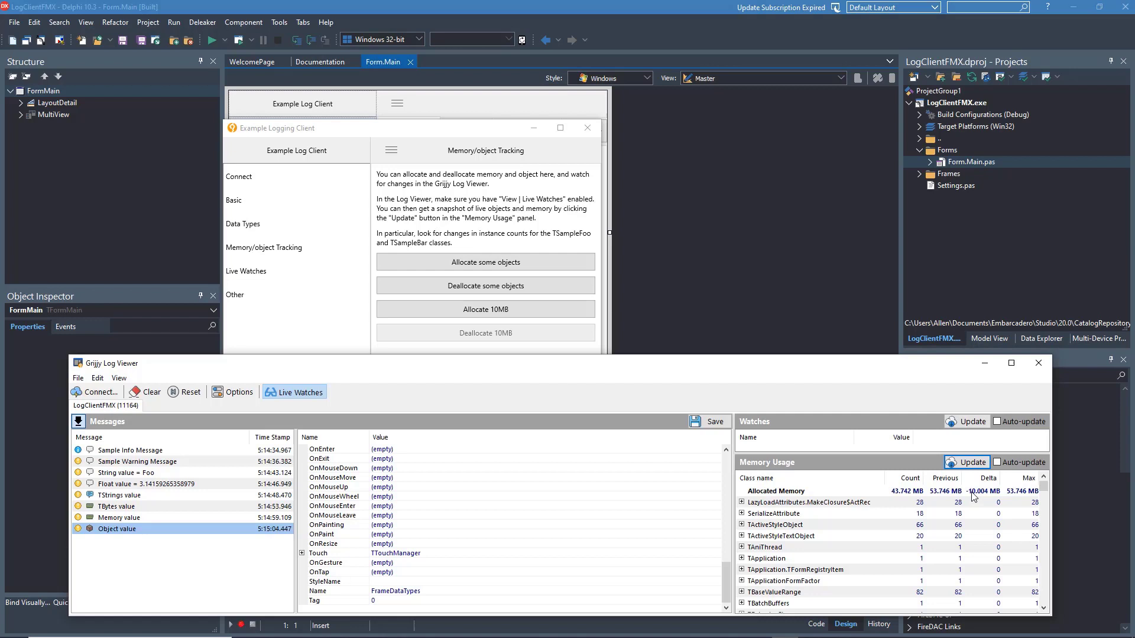
mouse_move(992, 496)
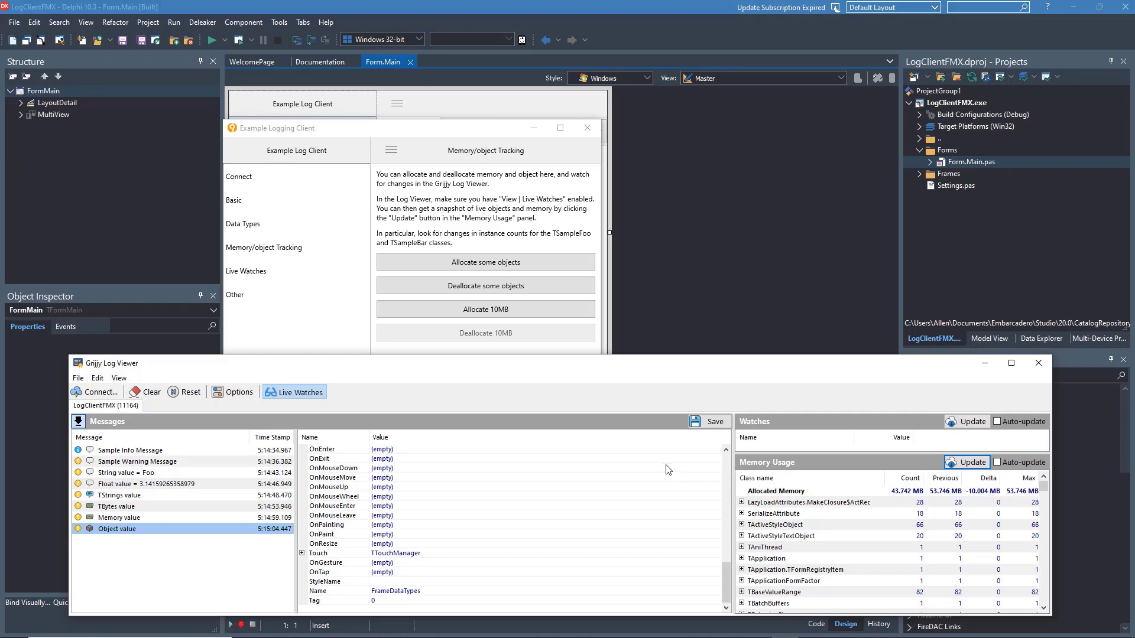
mouse_move(912, 234)
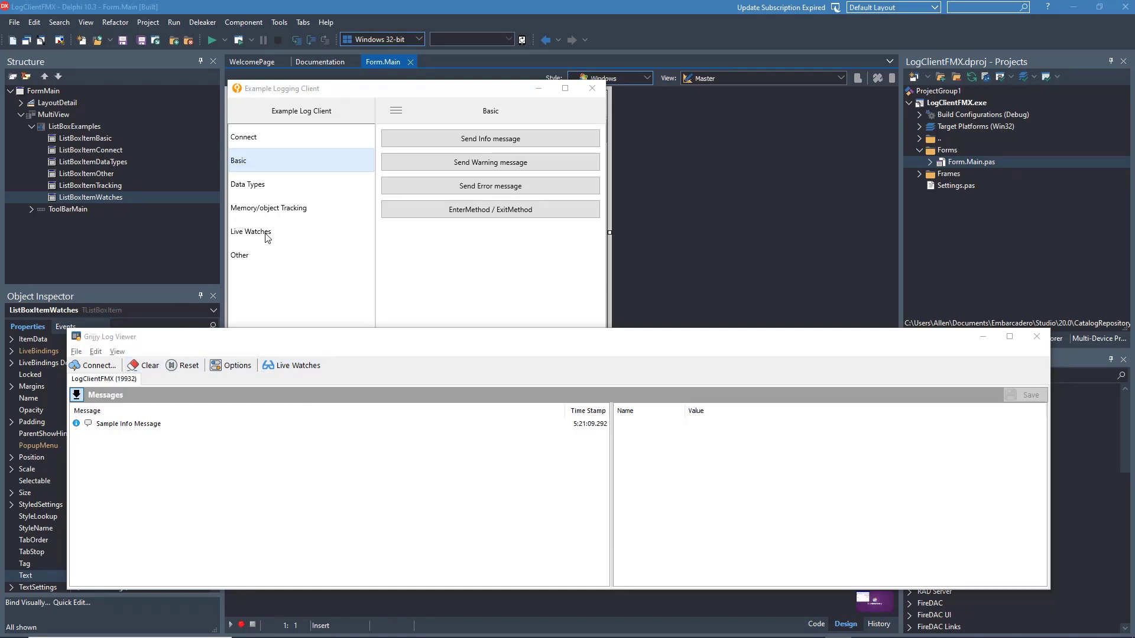
Step: Show the example client's Live Watches section with its custom watch
click(251, 231)
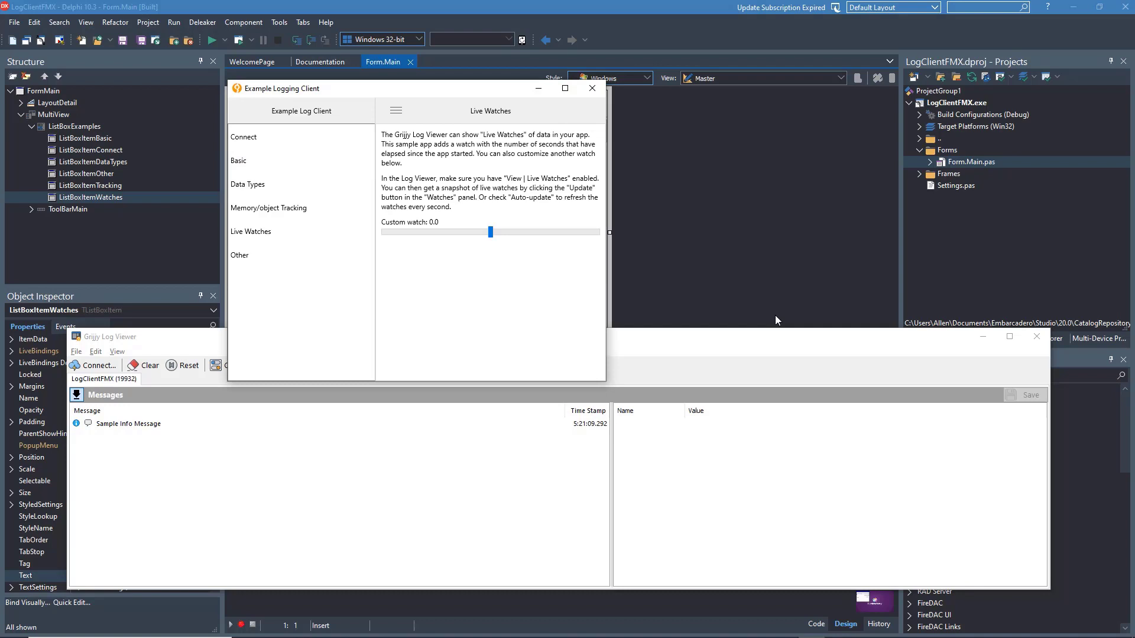
click(295, 365)
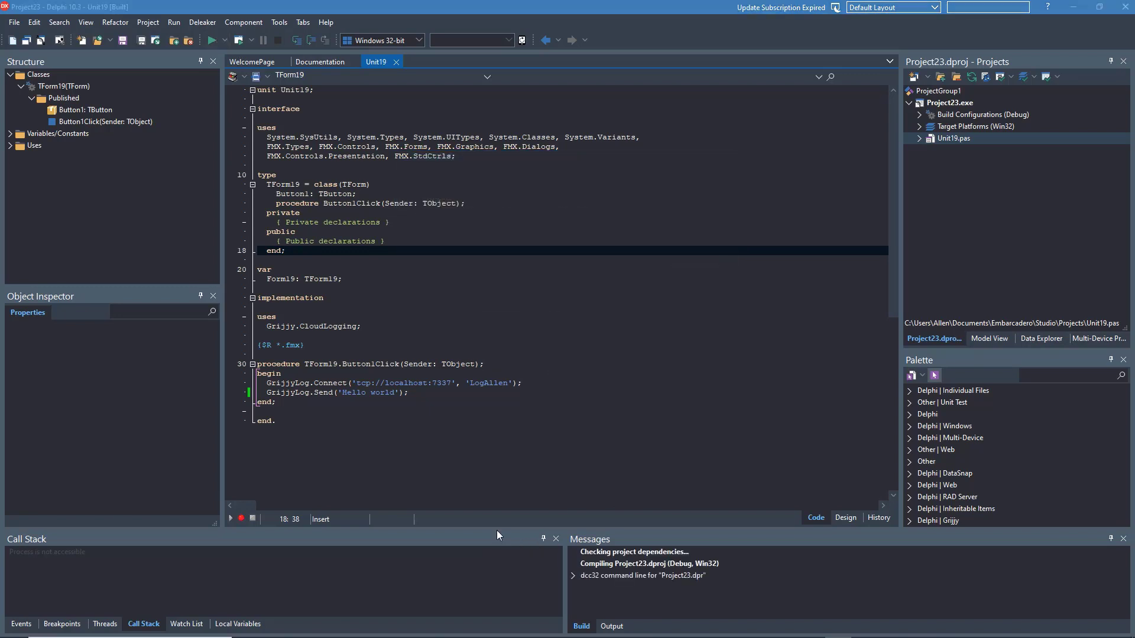
Step: Run Project23 and click Button1 so 'Hello world' appears in the viewer's Messages panel
click(211, 40)
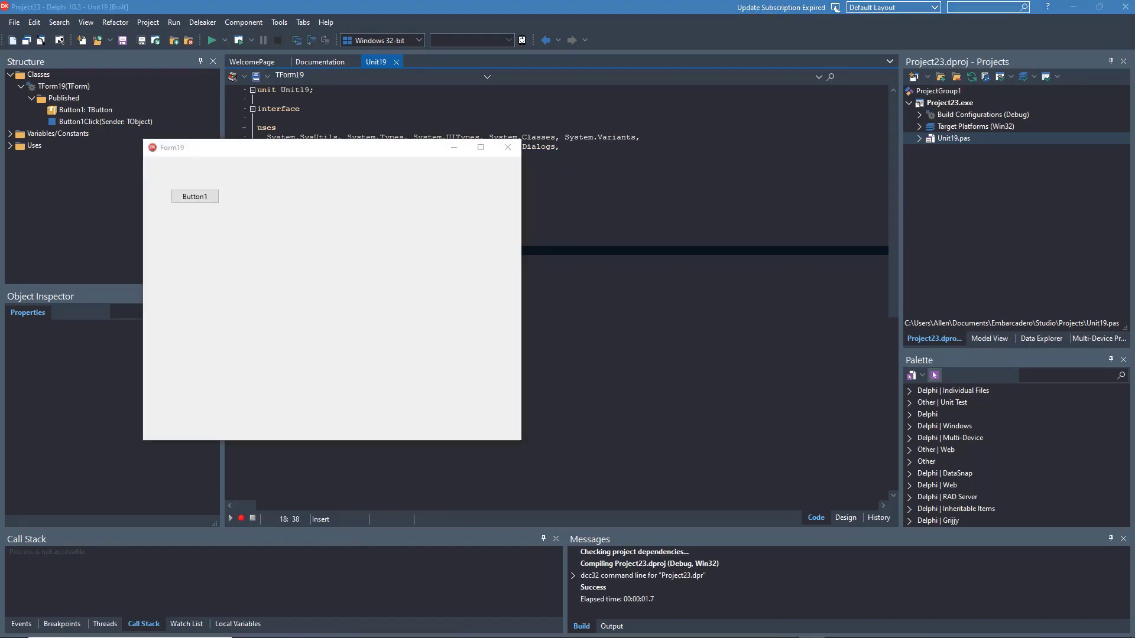
click(195, 196)
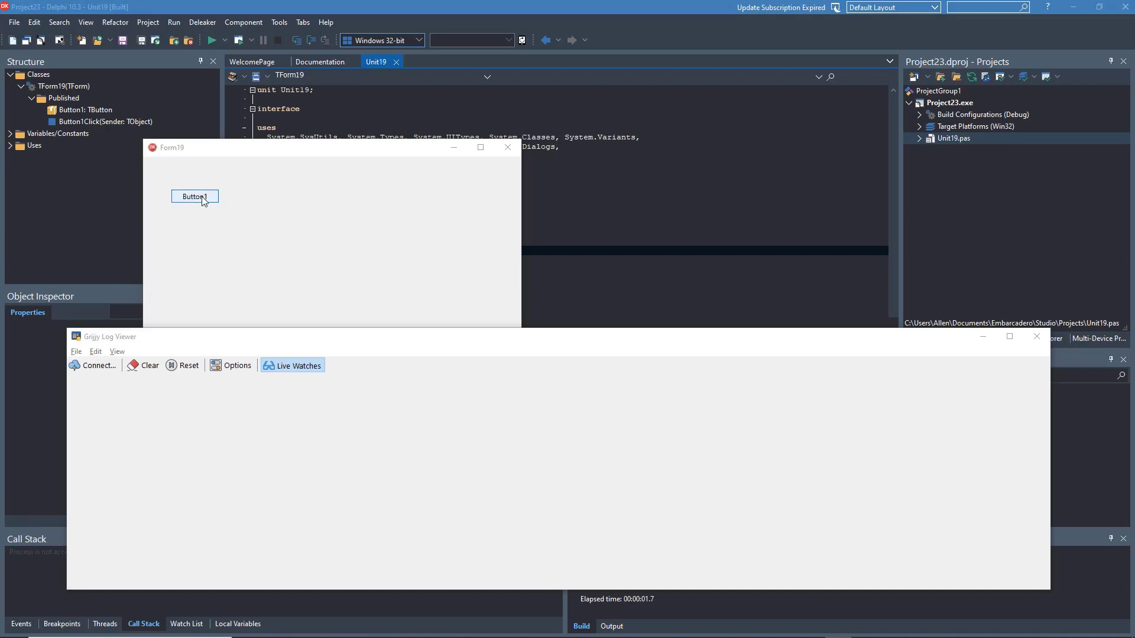
click(195, 196)
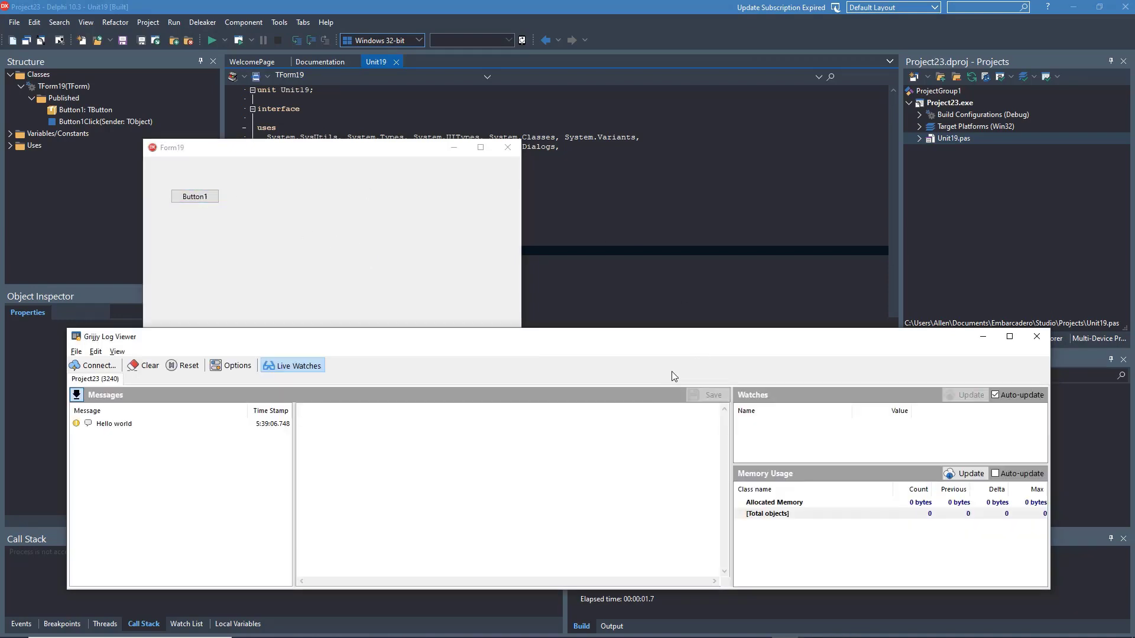
click(113, 424)
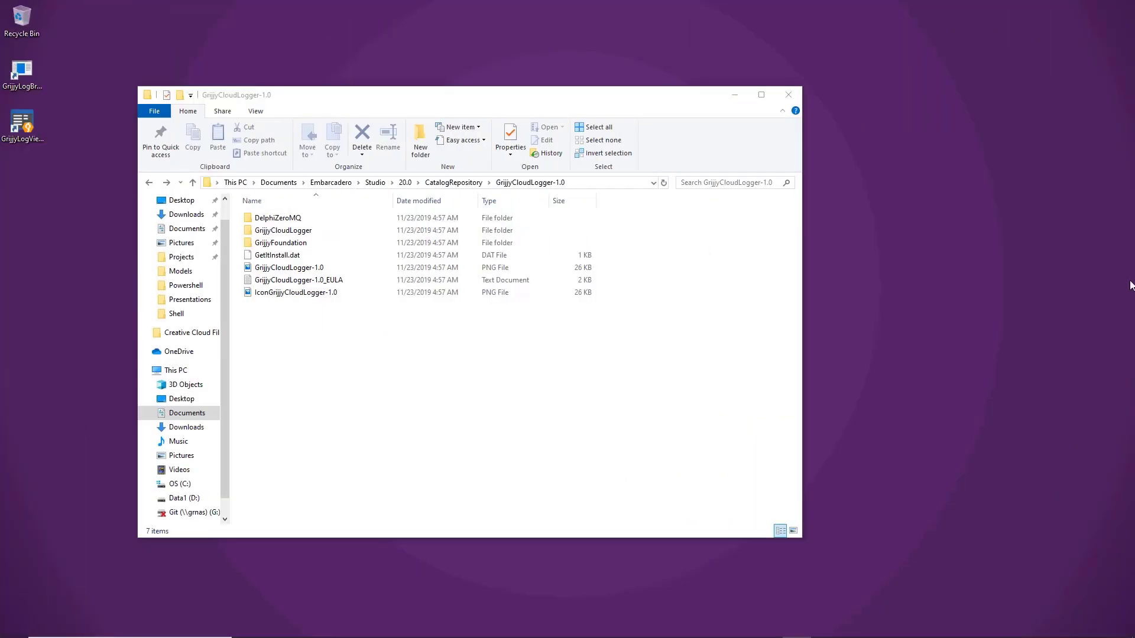
Step: Select the GrijjyCloudLogger folder and briefly view its full path in the address bar
click(278, 218)
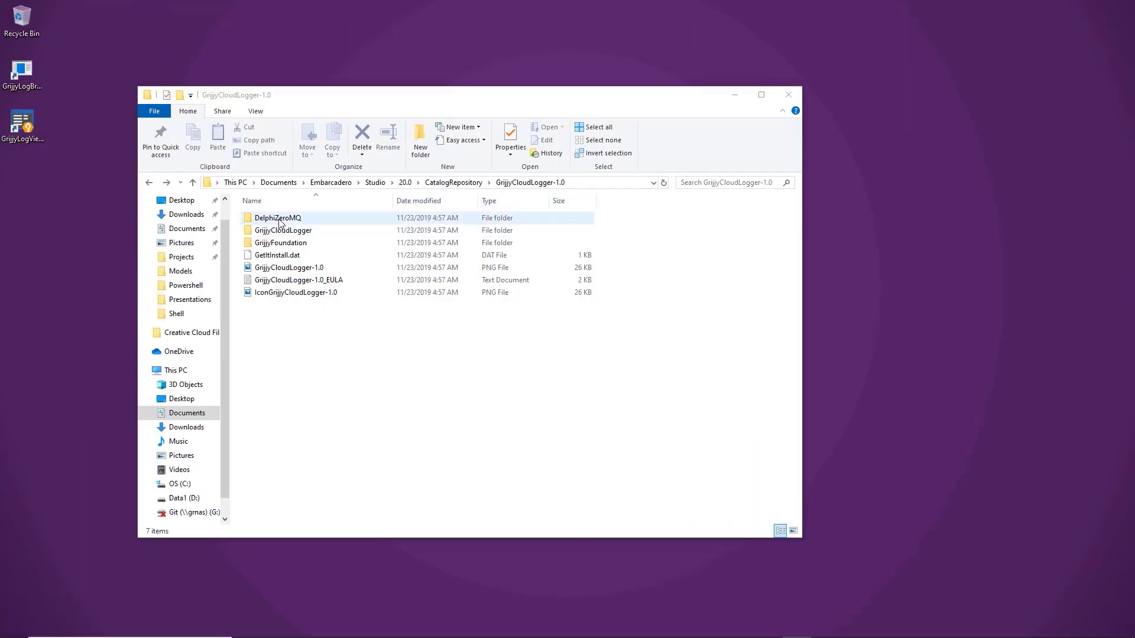
click(283, 229)
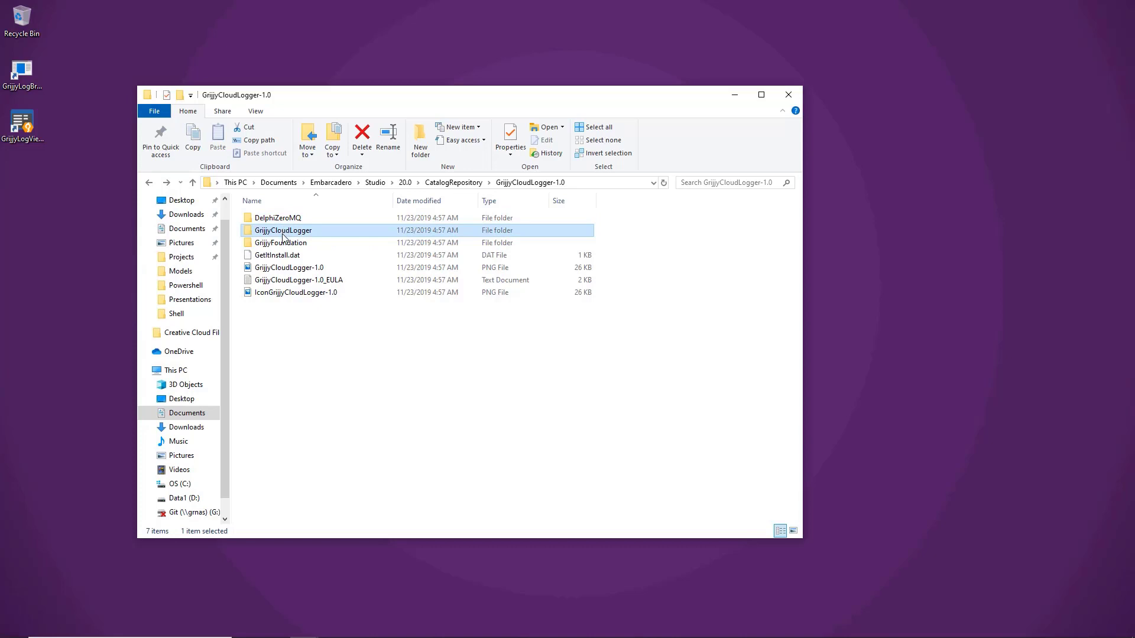
click(363, 182)
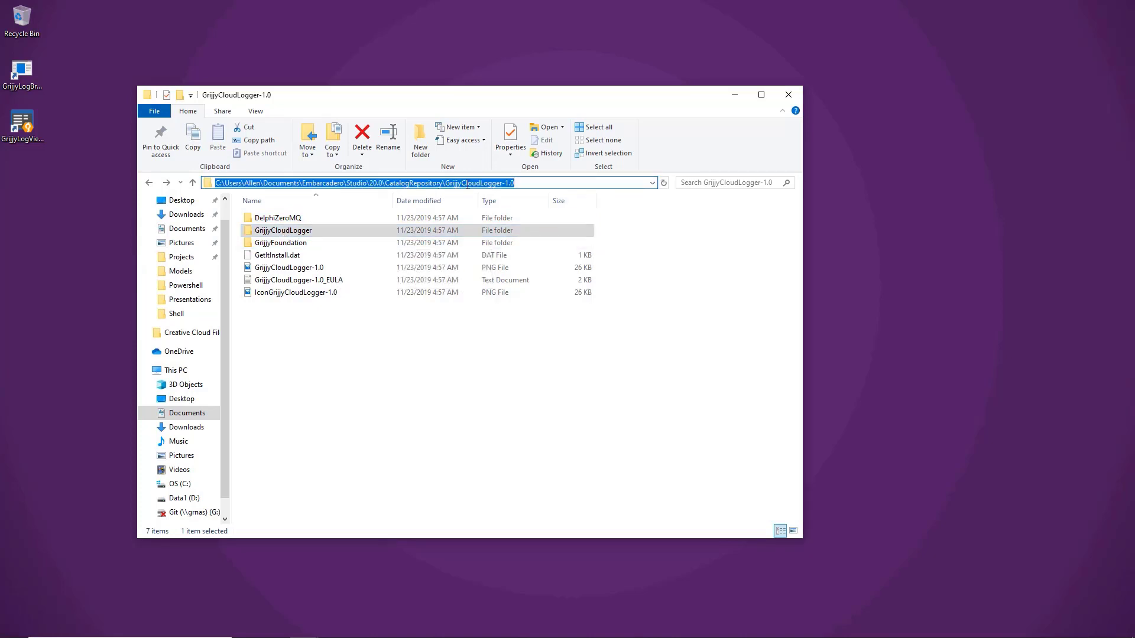
click(426, 182)
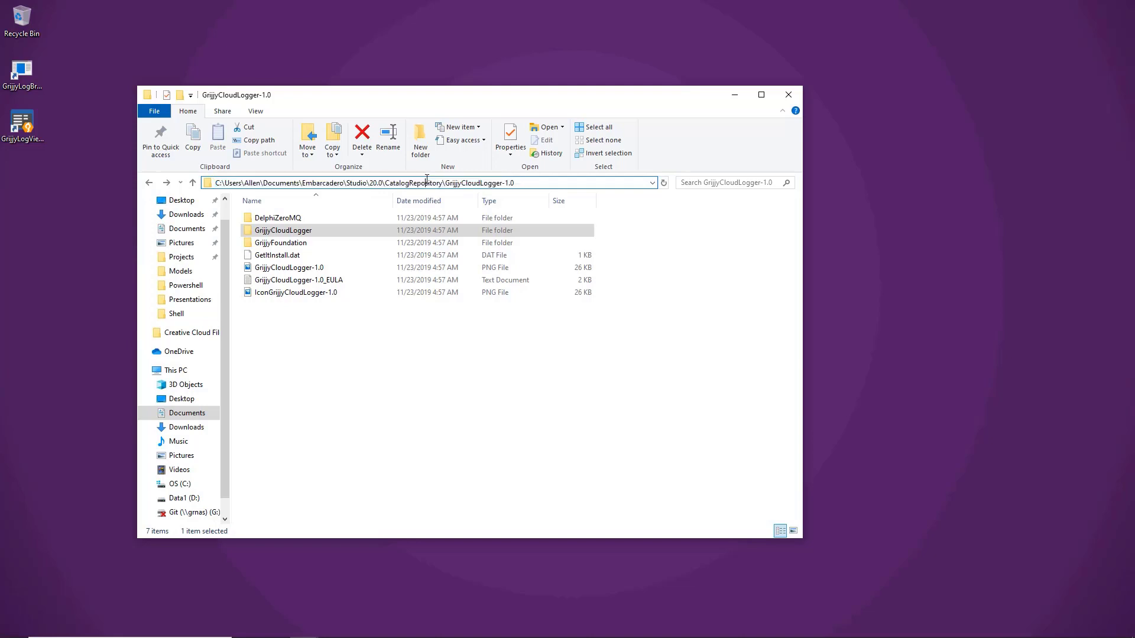
click(426, 182)
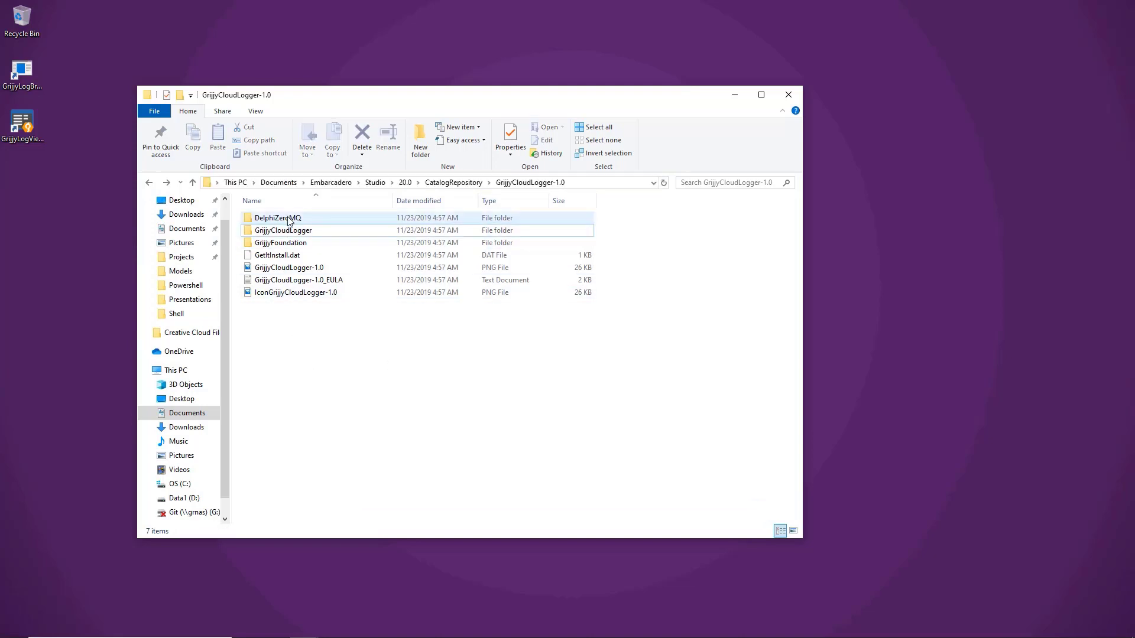
Step: Open DelphiZeroMQ, then its Lib folder, and select libzmq-win64.dll
double_click(278, 217)
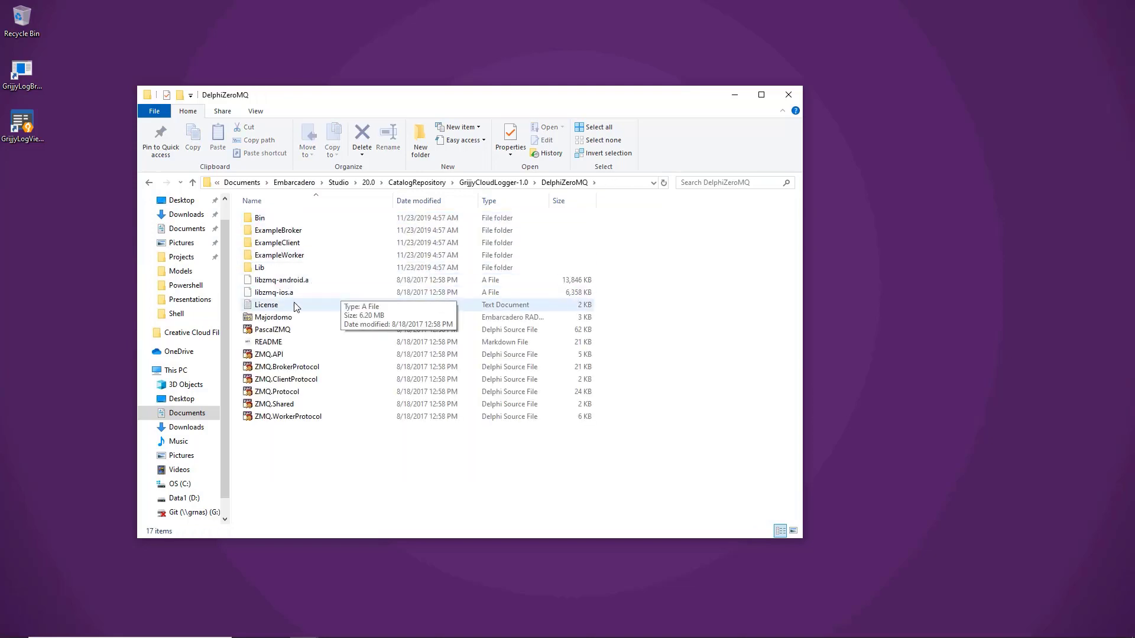
click(284, 280)
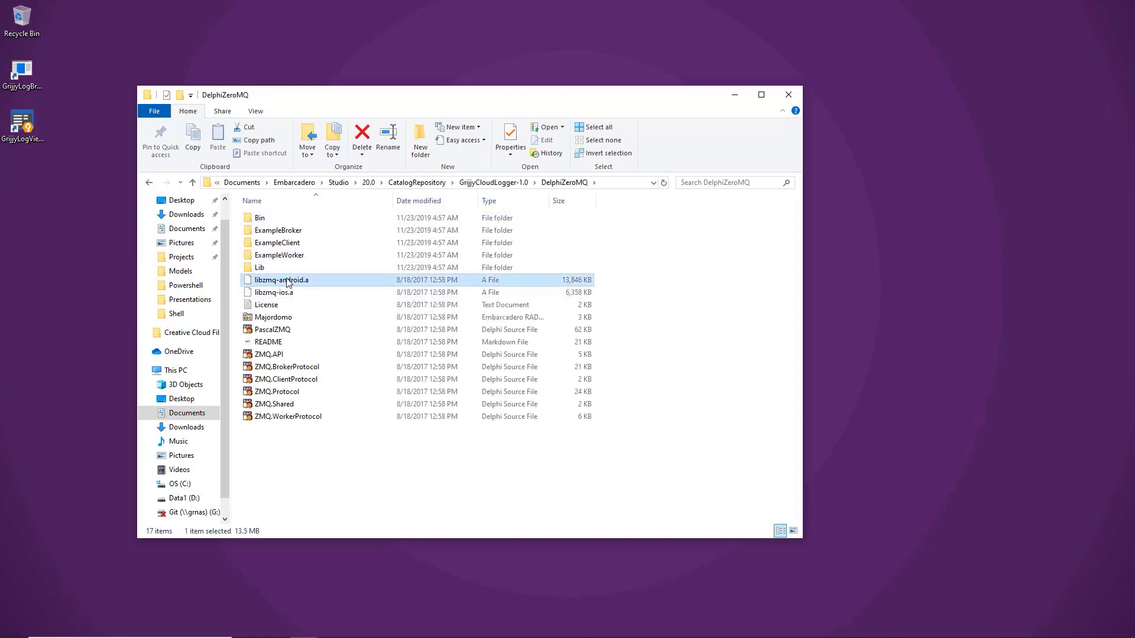
click(273, 292)
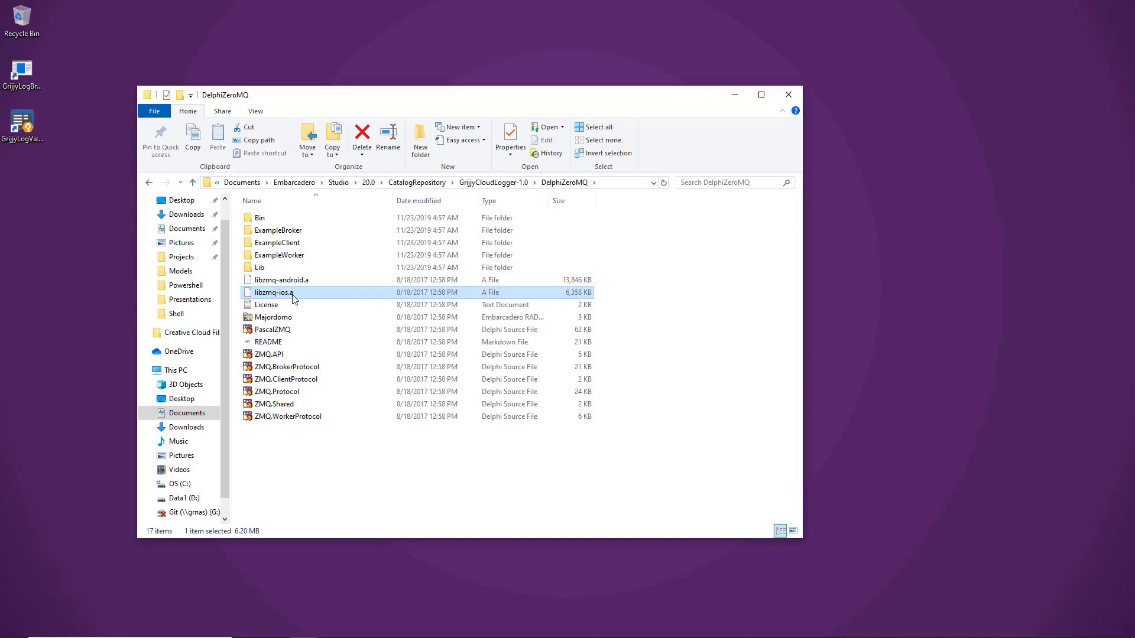
mouse_move(266, 255)
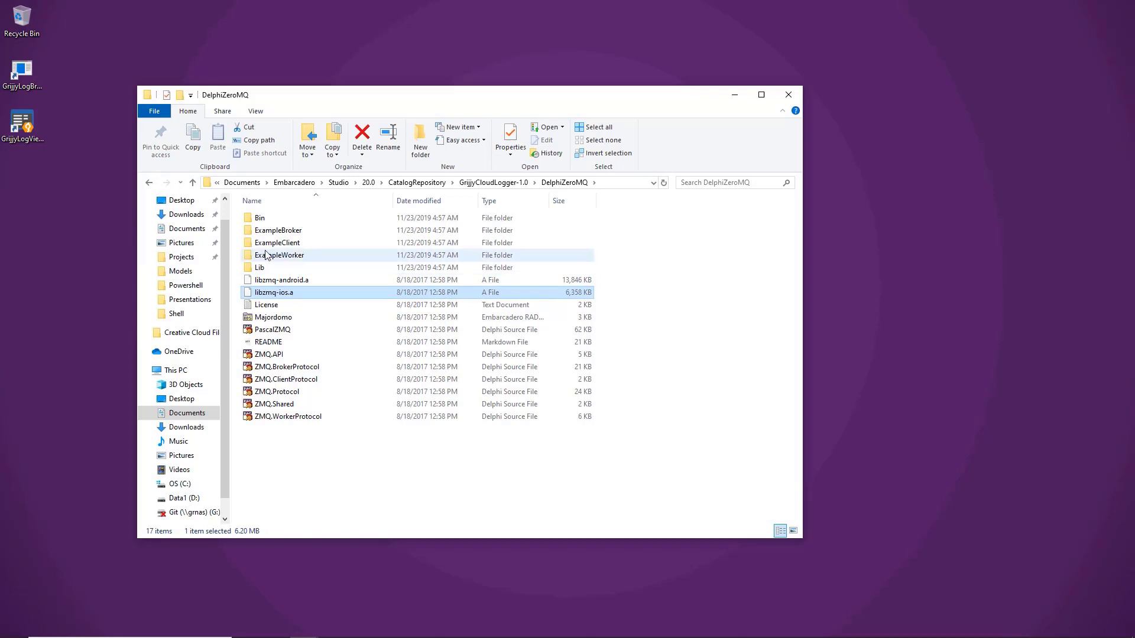
click(259, 267)
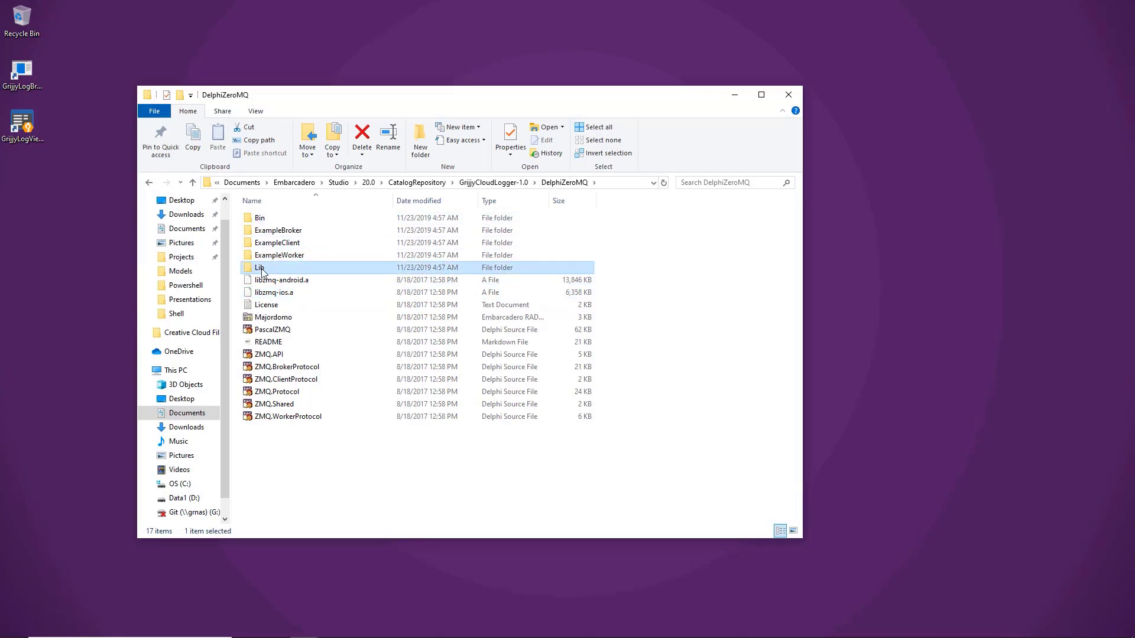
double_click(259, 268)
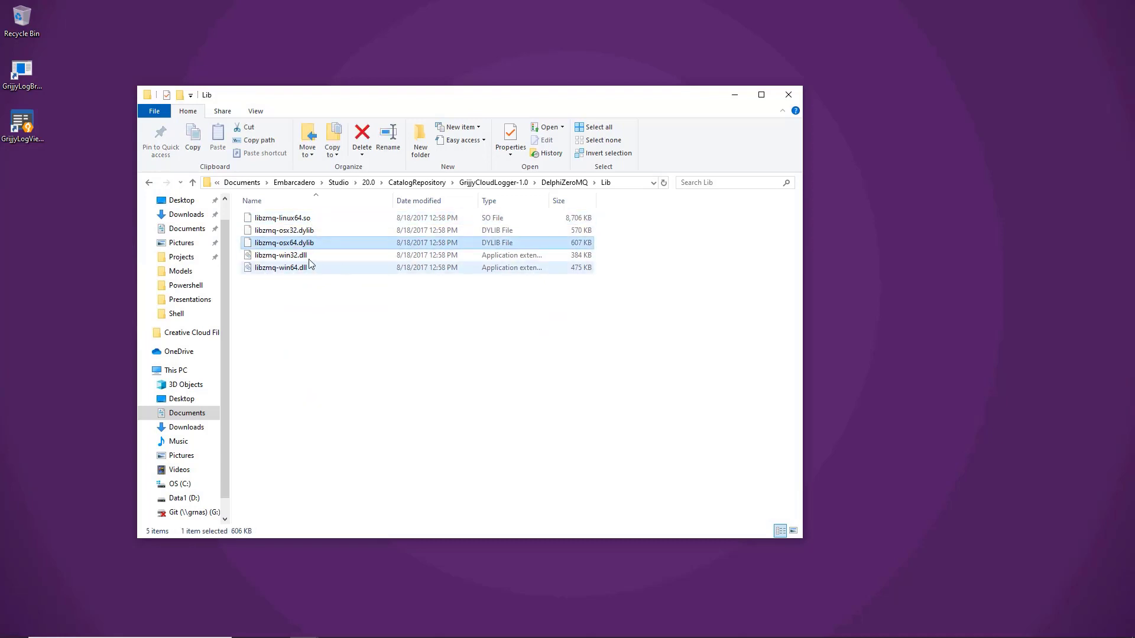
click(285, 267)
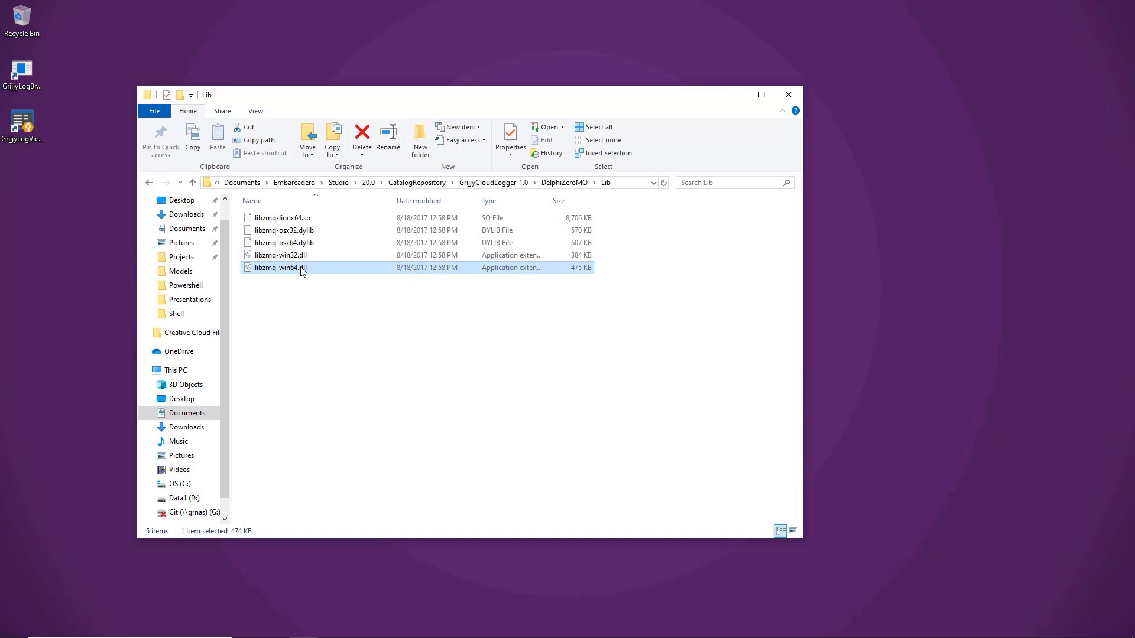
mouse_move(396, 316)
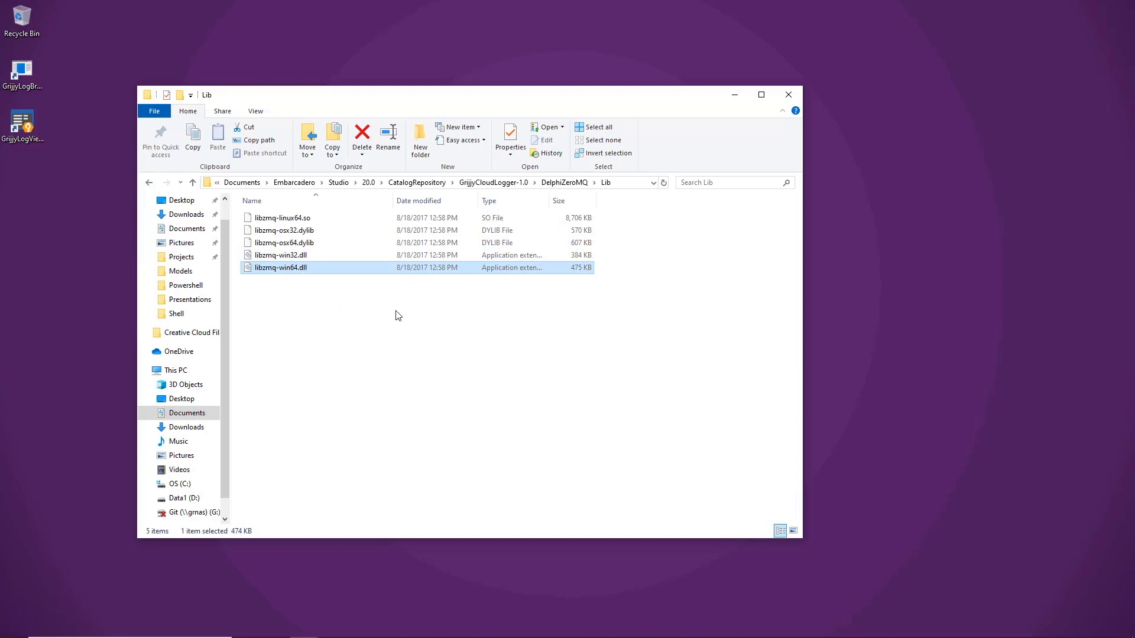
mouse_move(467, 353)
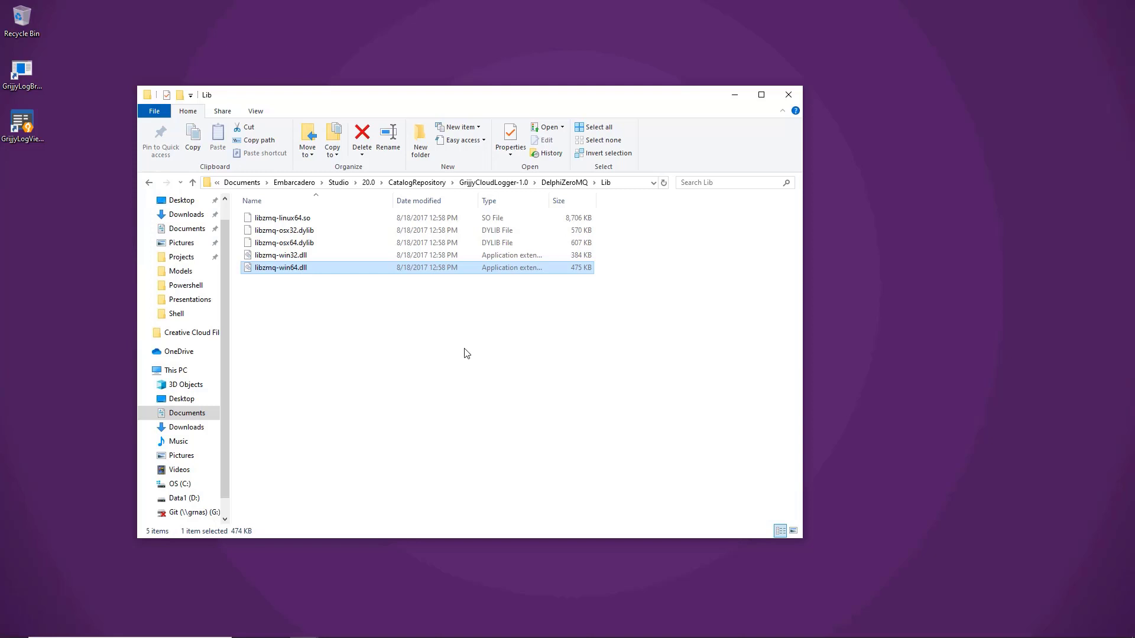
mouse_move(275, 356)
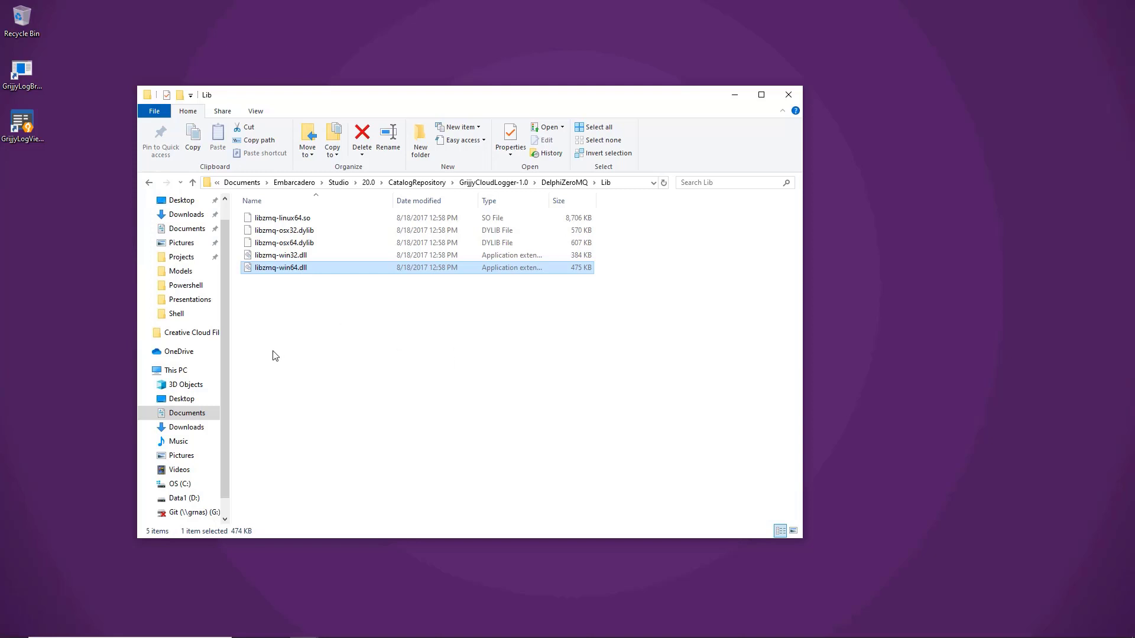
mouse_move(313, 343)
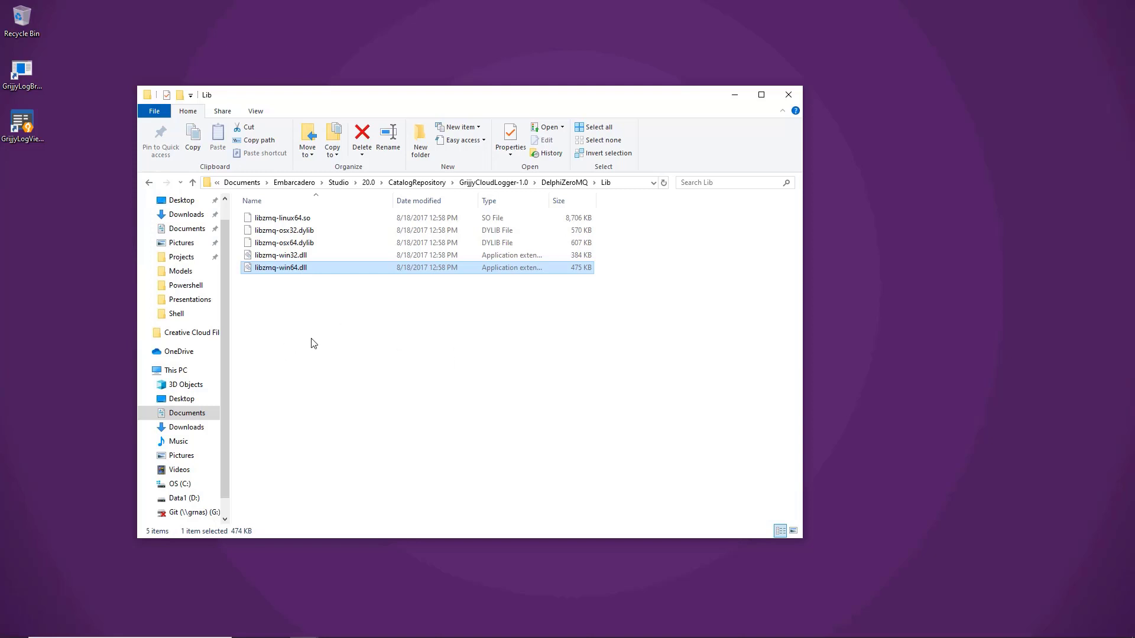
mouse_move(389, 358)
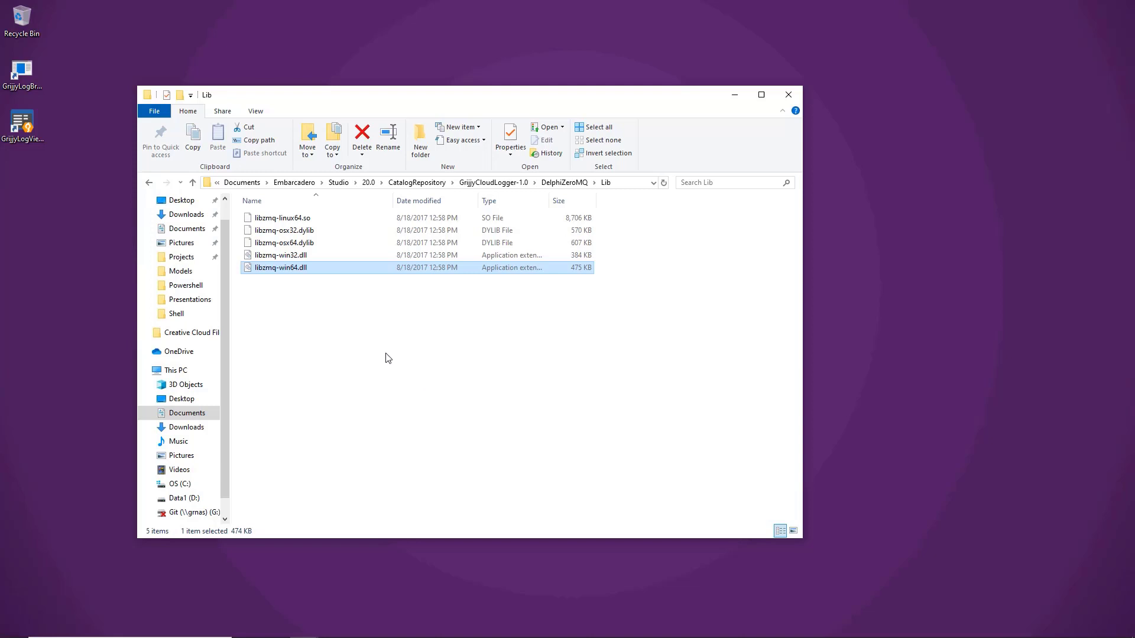